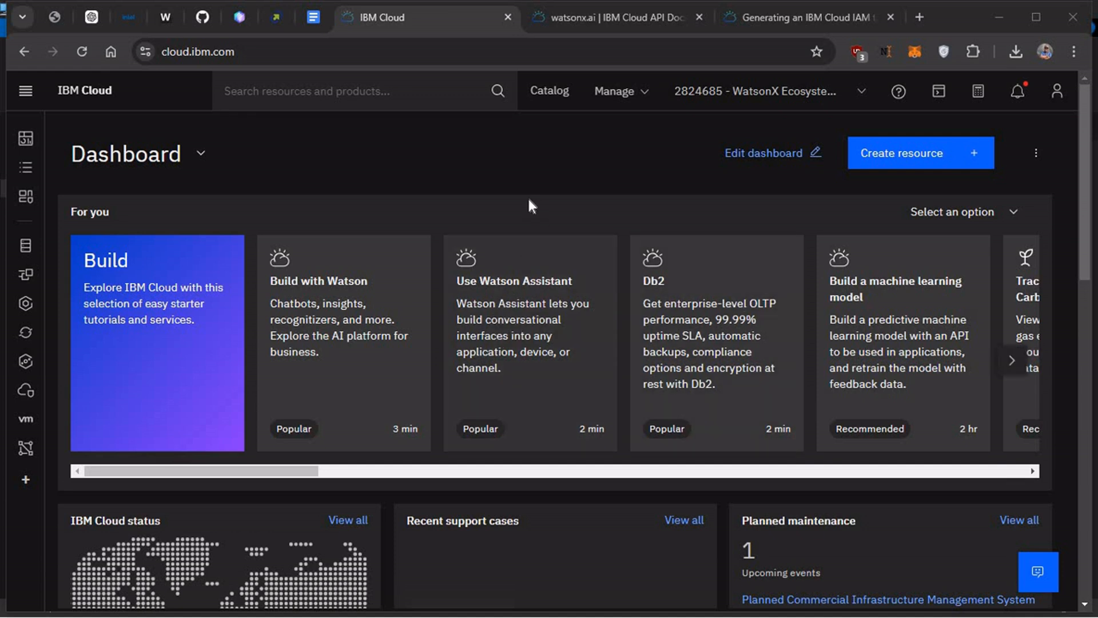
pyautogui.moveTo(471, 227)
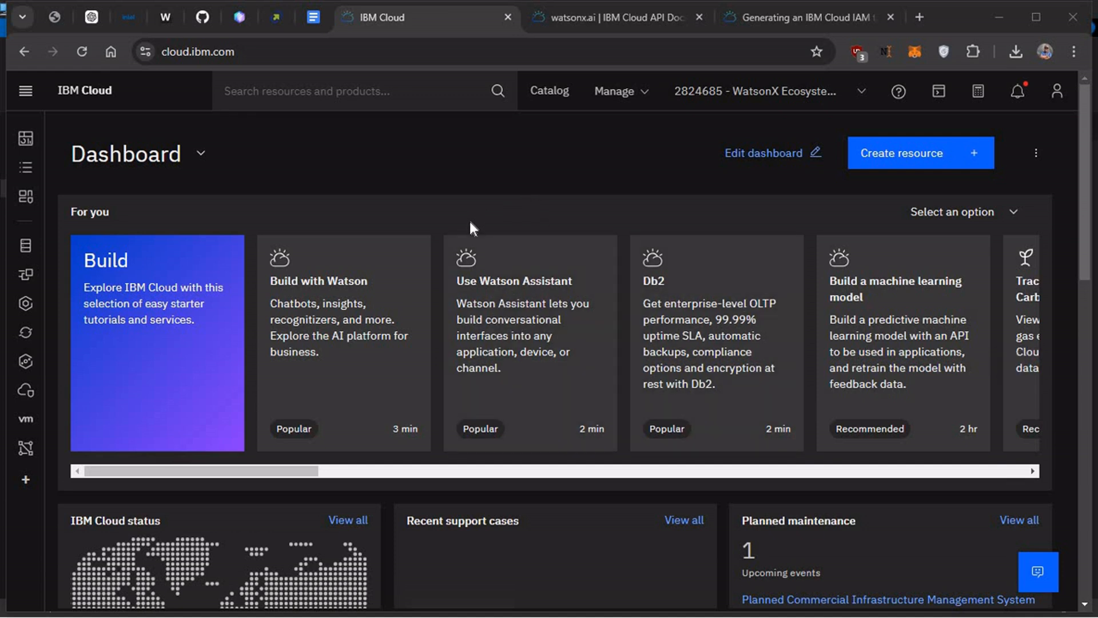
pyautogui.moveTo(144, 180)
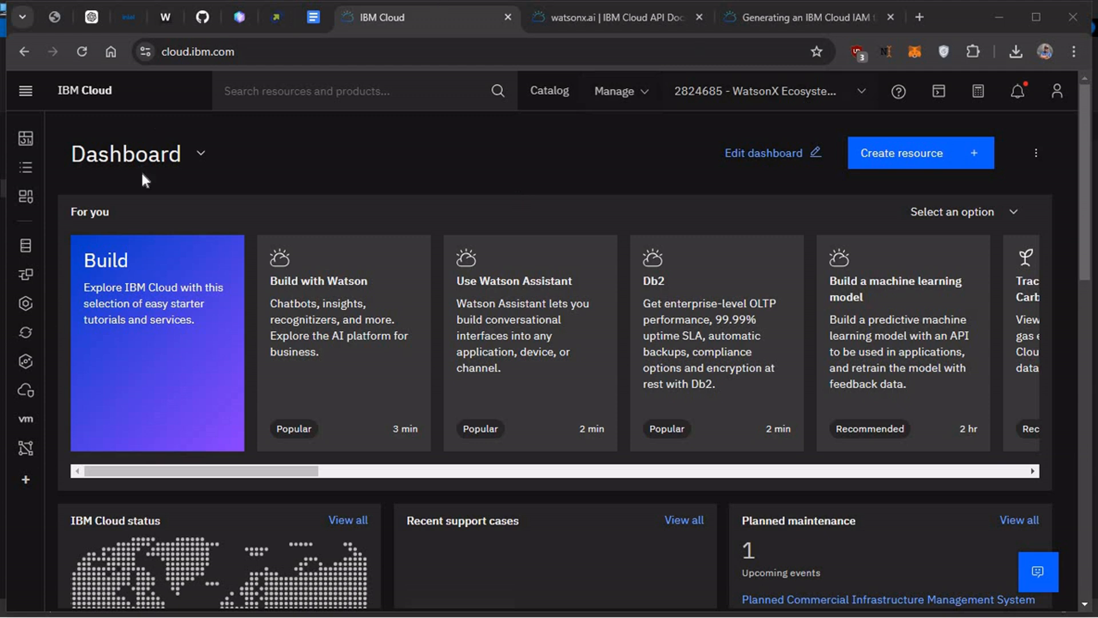
pyautogui.moveTo(623, 121)
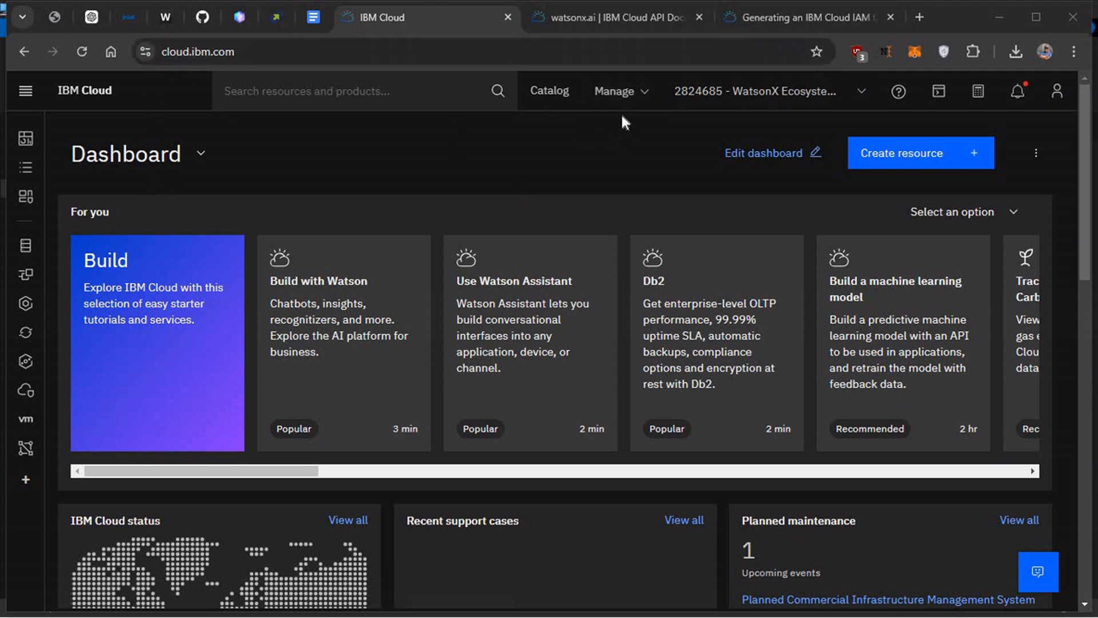
pyautogui.moveTo(648, 91)
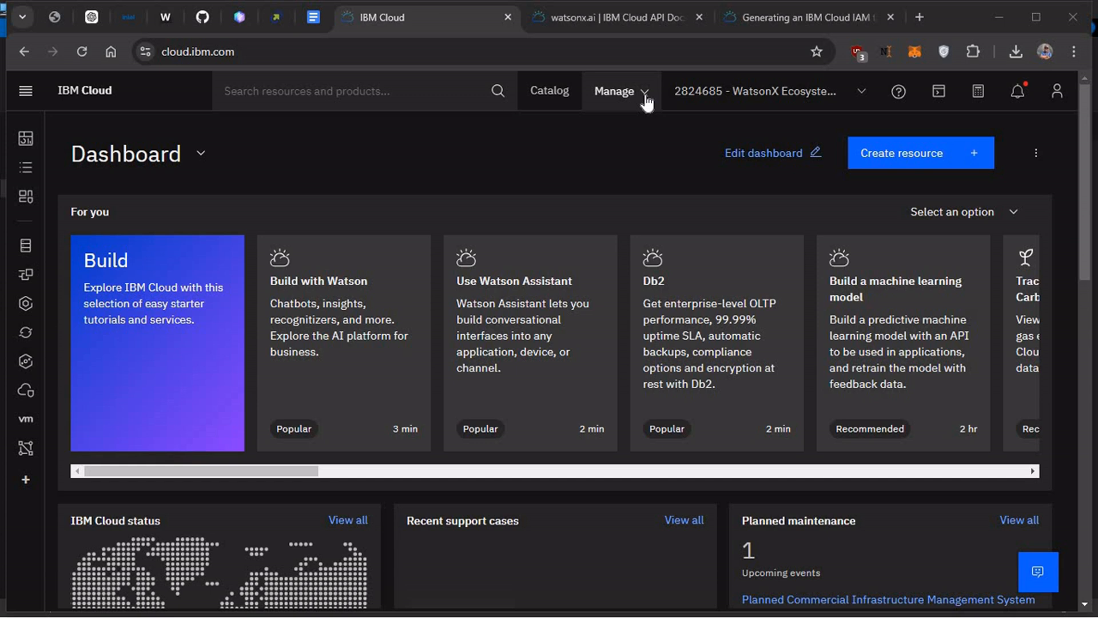
# - Open the IAM API keys list showing the instaCanva key, then dismiss the Create key form
pyautogui.click(620, 91)
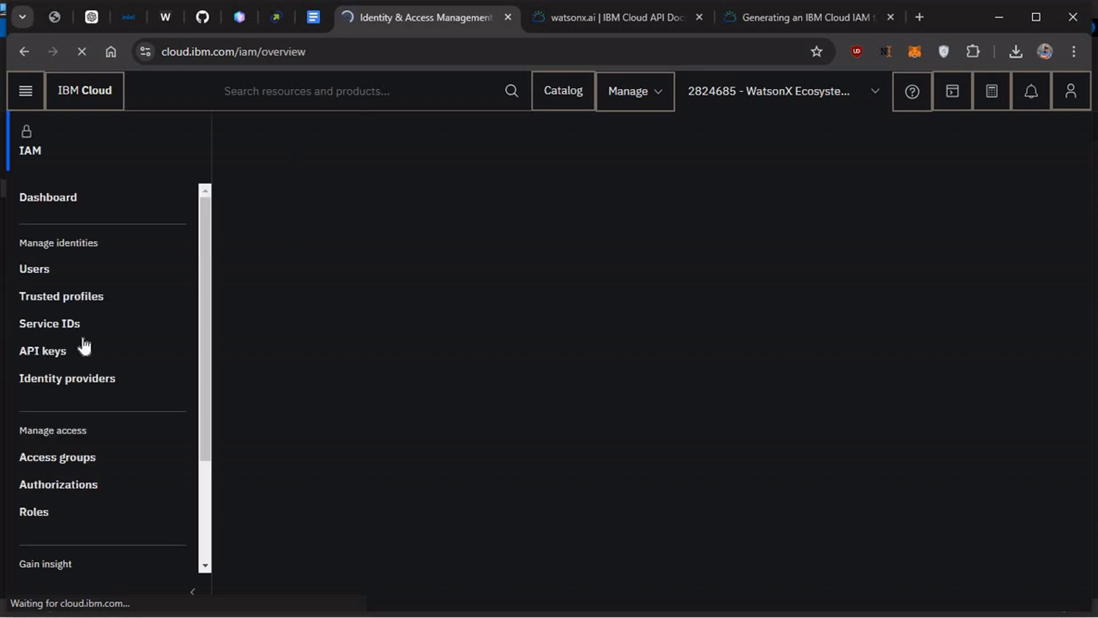
pyautogui.click(42, 350)
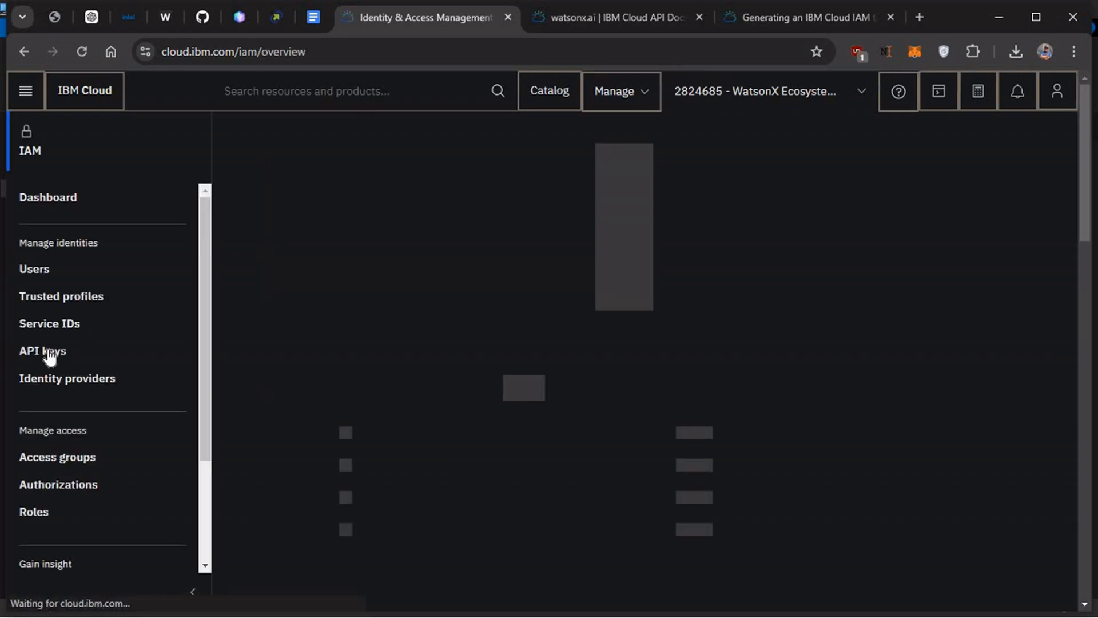
pyautogui.click(42, 350)
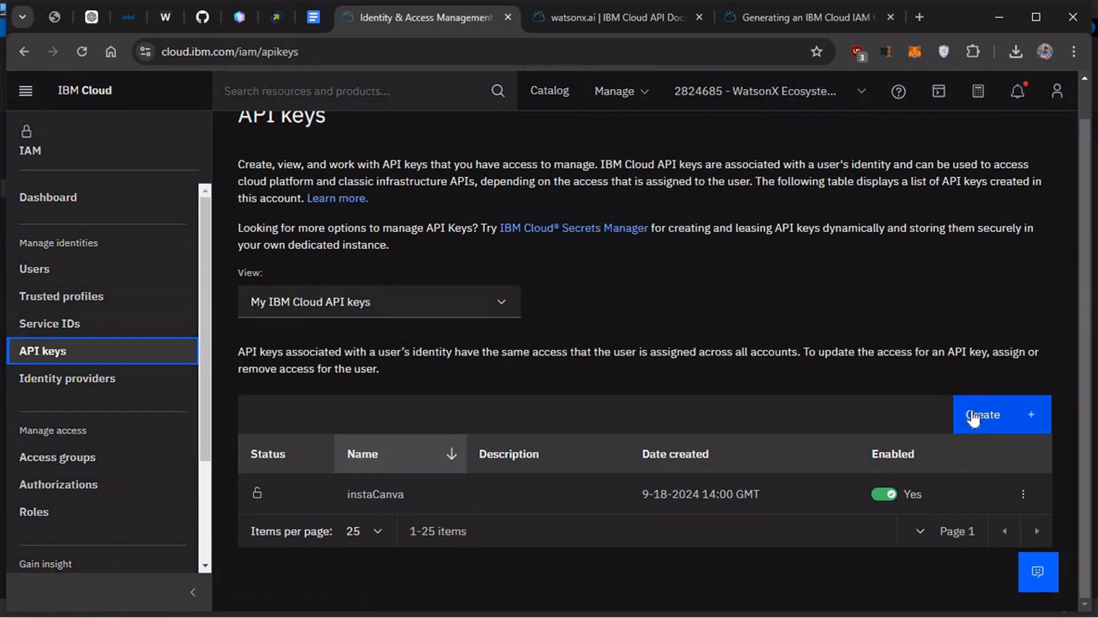
pyautogui.click(999, 414)
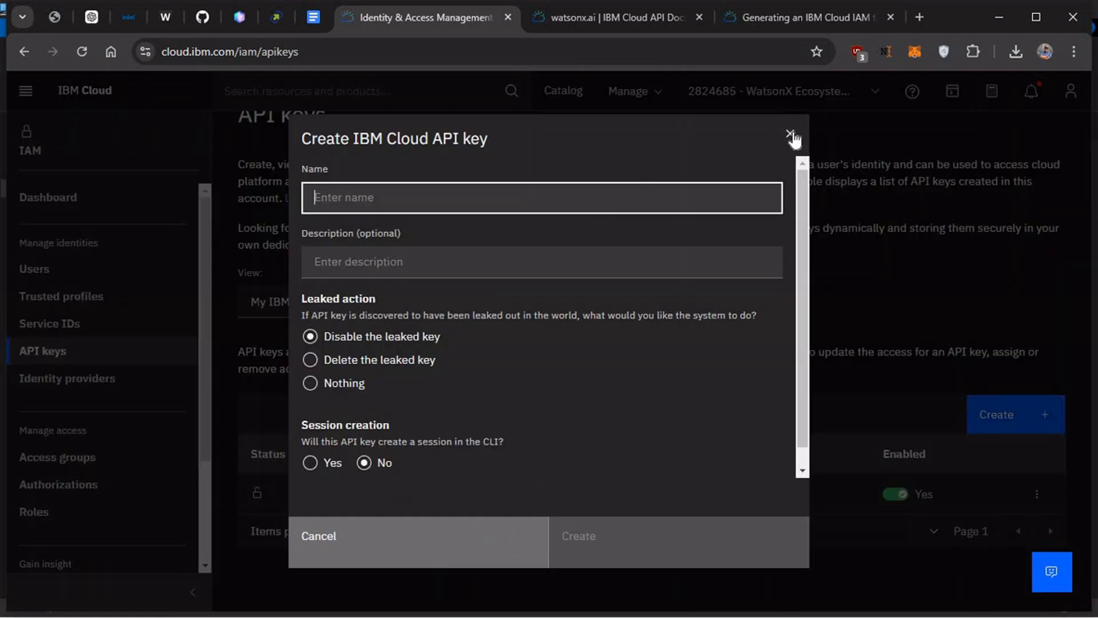
pyautogui.click(789, 133)
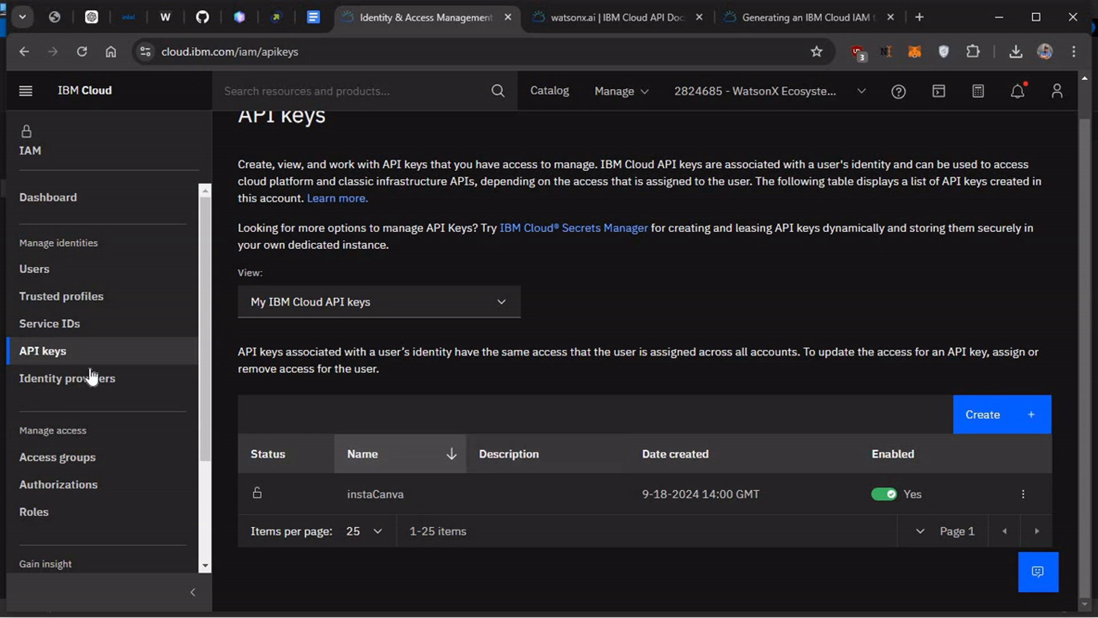
# - Navigate to the watsonx overview from the services menu and launch watsonx.ai
pyautogui.click(24, 91)
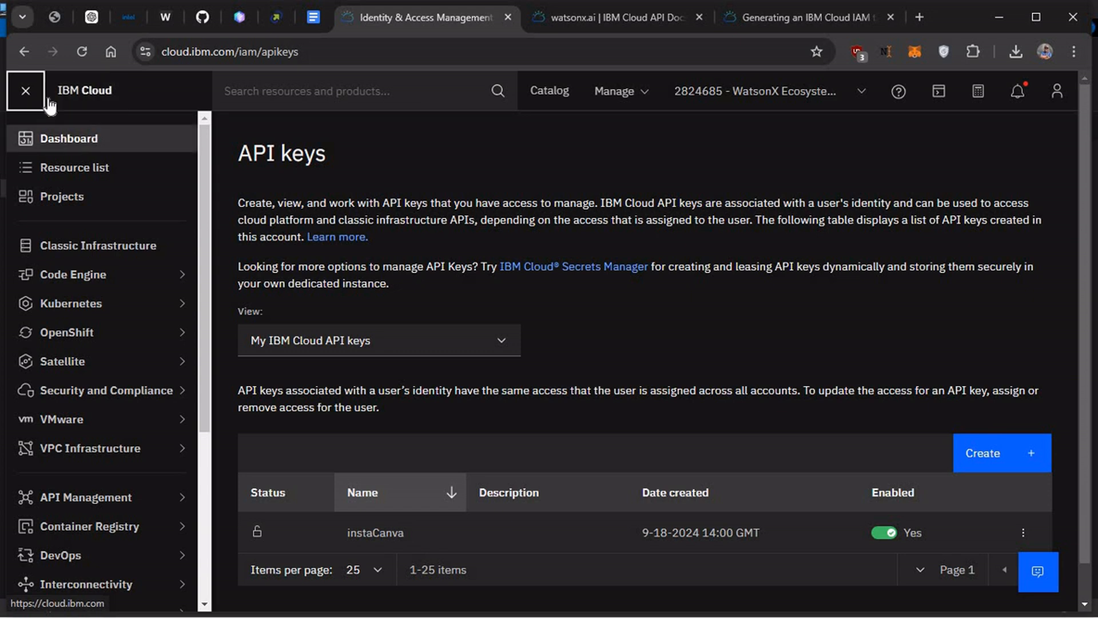
pyautogui.scroll(-3)
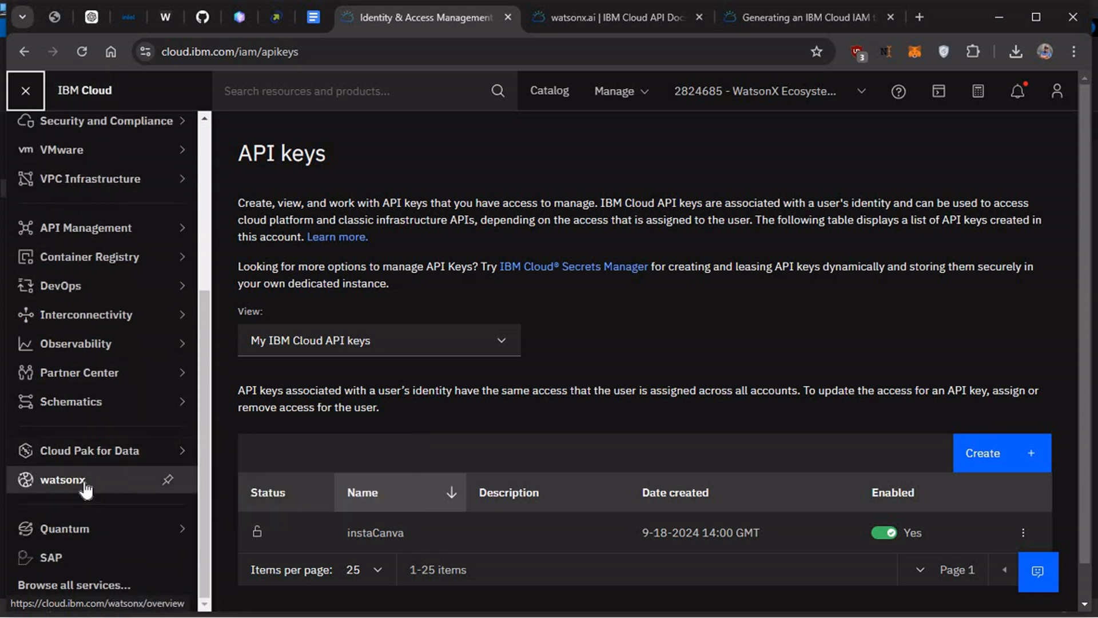
pyautogui.click(63, 480)
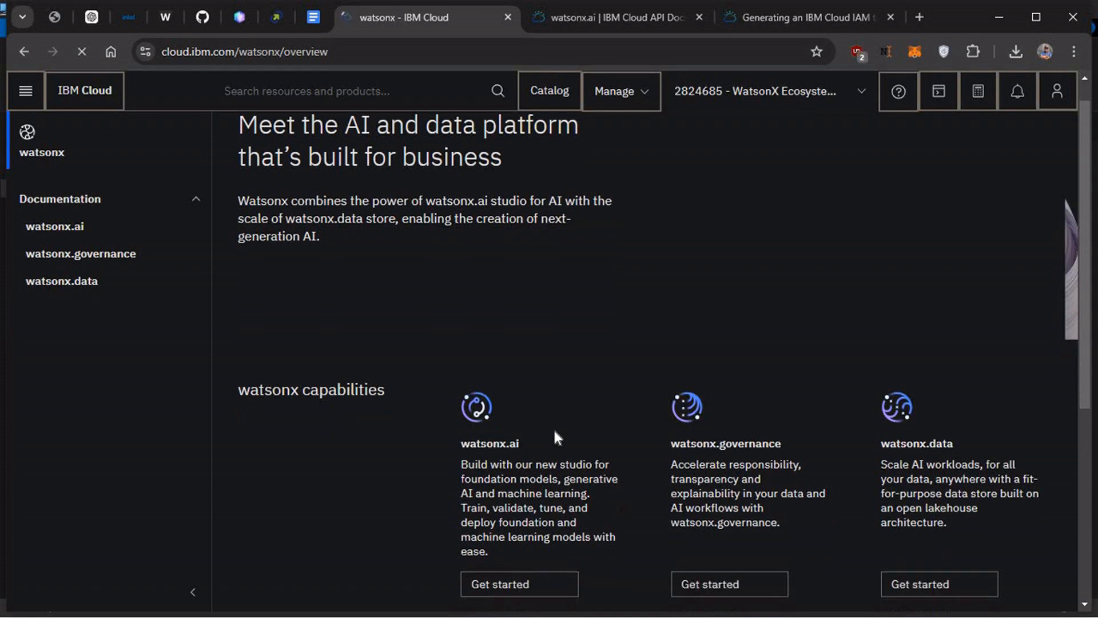
pyautogui.scroll(-3)
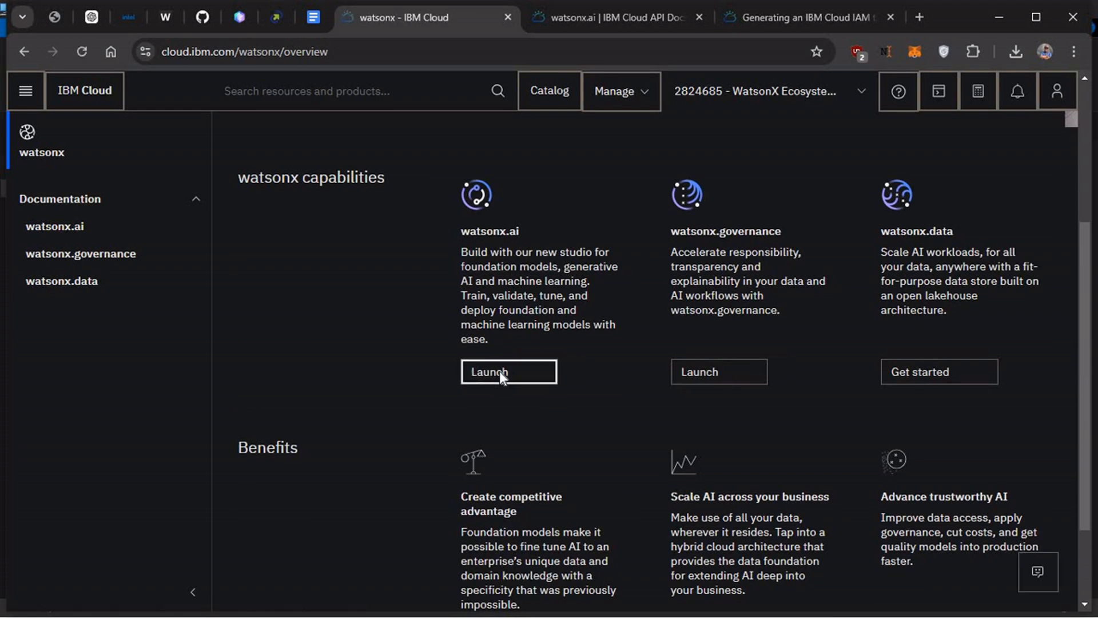
pyautogui.click(508, 371)
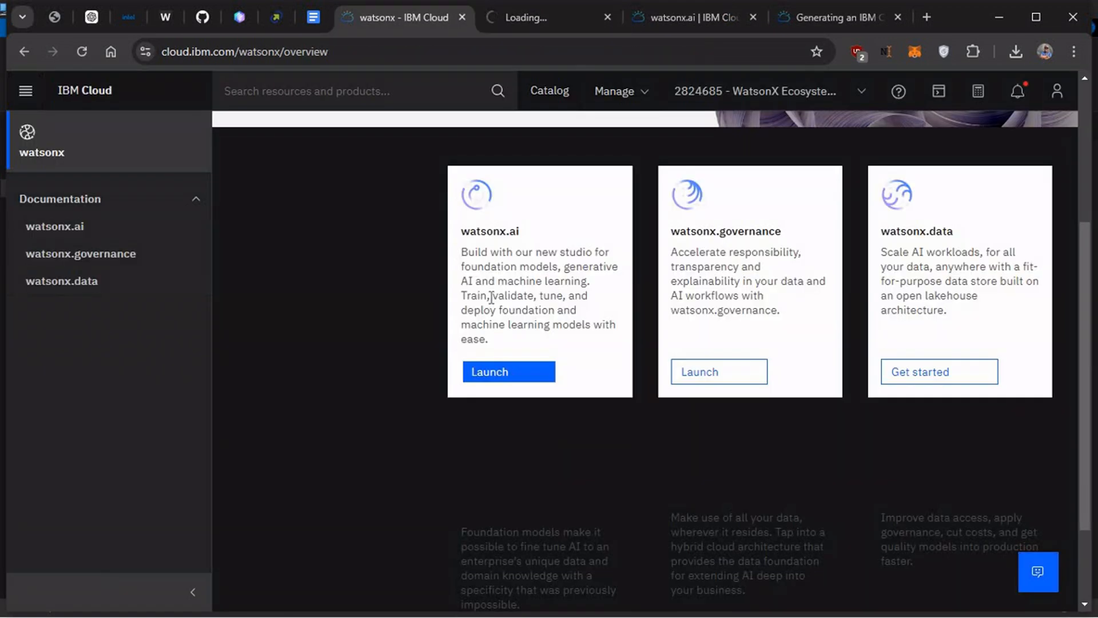
pyautogui.moveTo(532, 243)
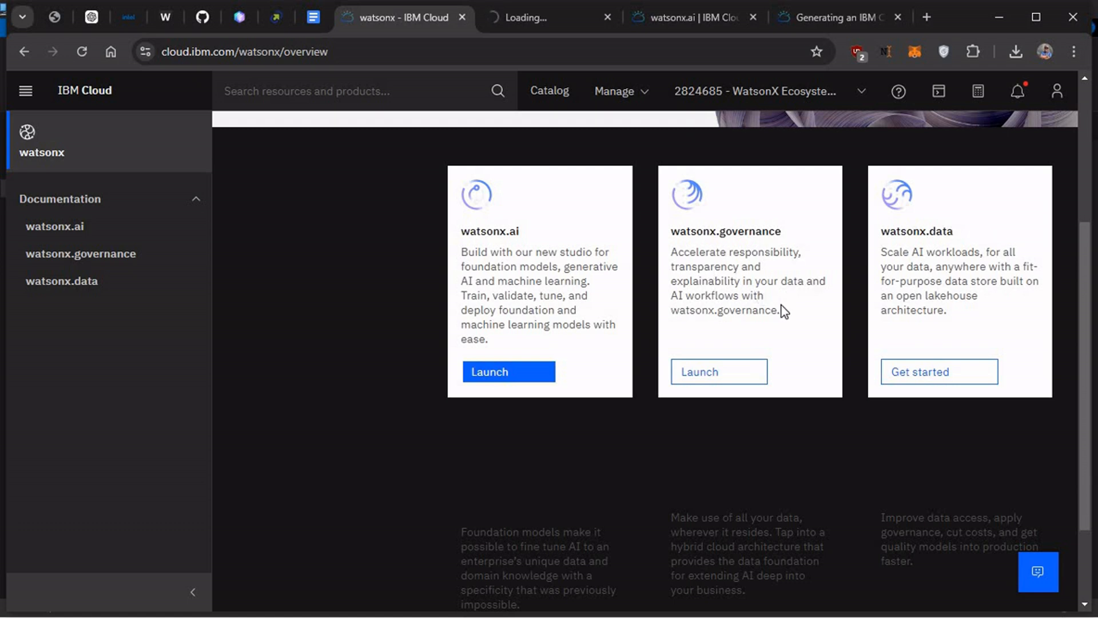
pyautogui.moveTo(527, 359)
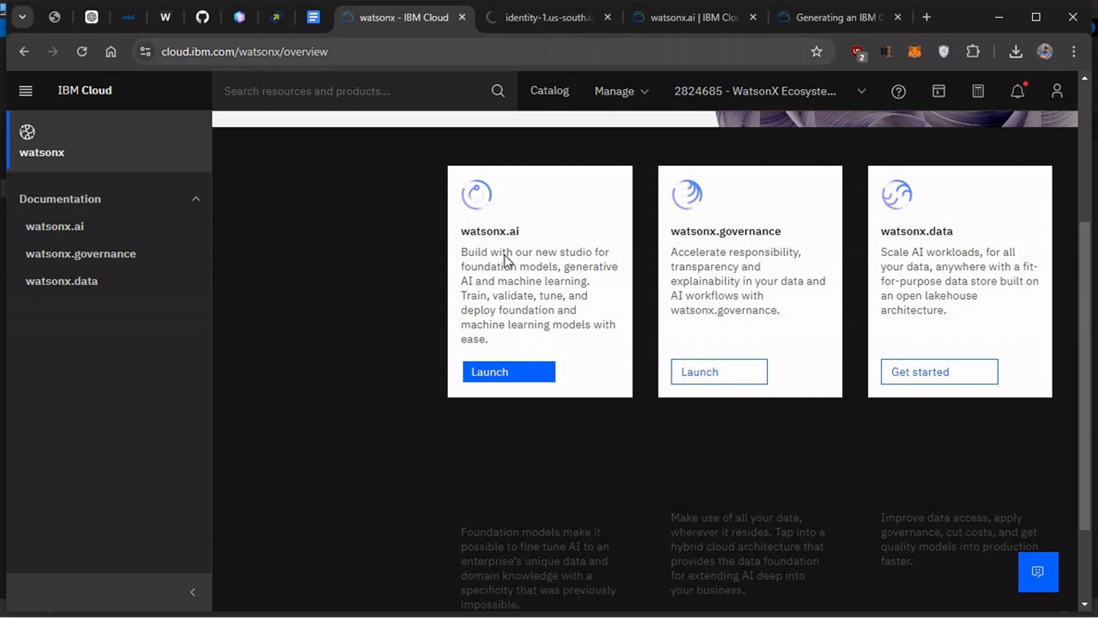
# - Switch to the watsonx Home tab and scroll through Discover and Recent work, then back up
pyautogui.click(509, 372)
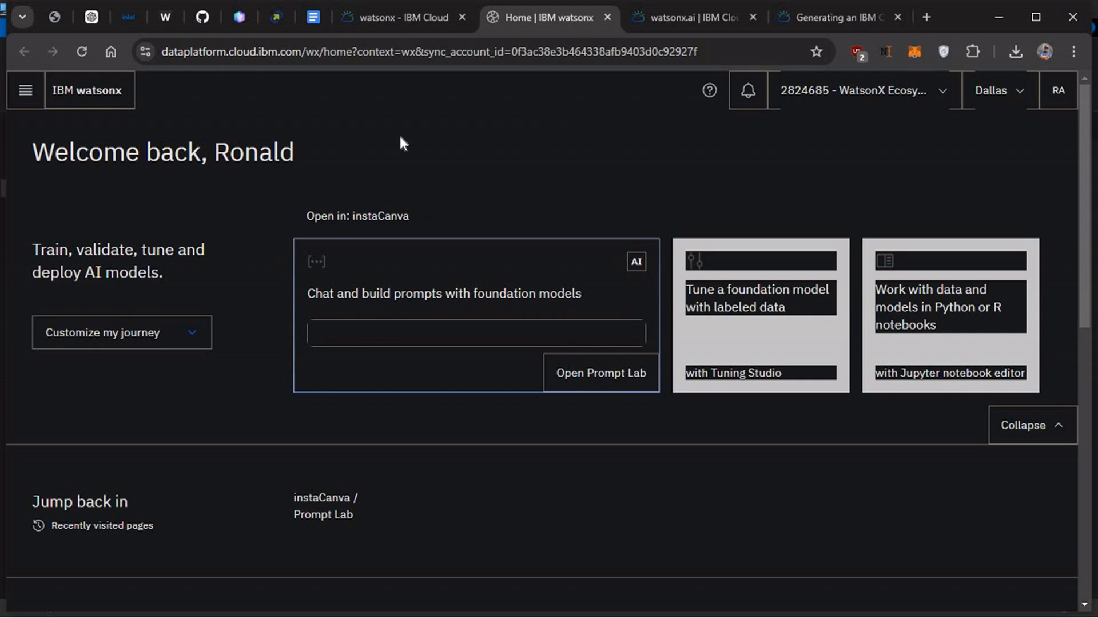
pyautogui.scroll(-3)
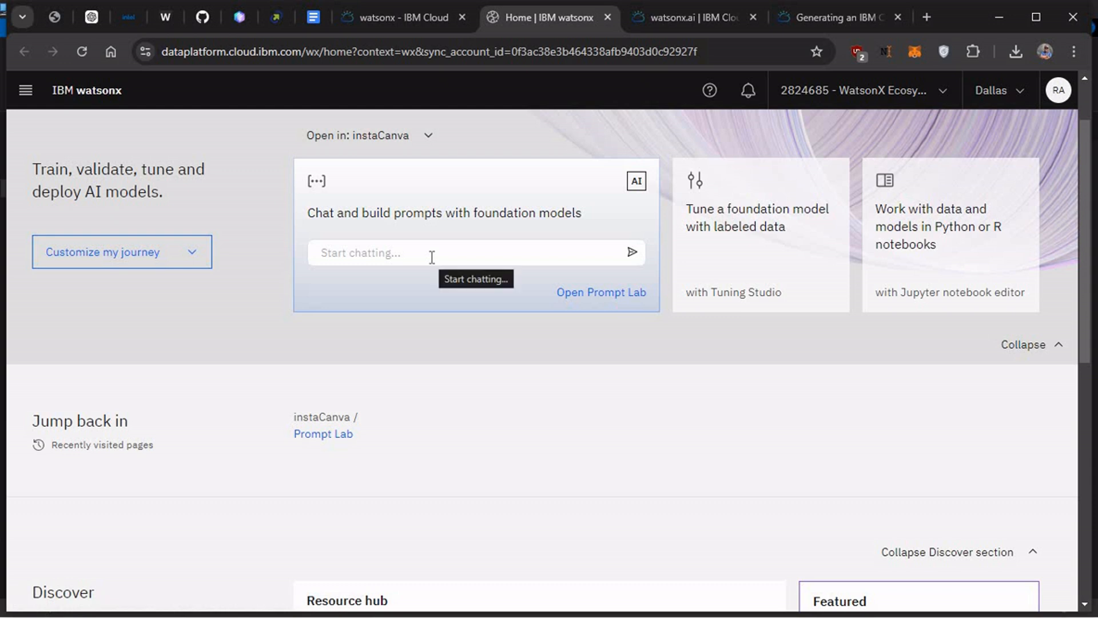
pyautogui.moveTo(539, 305)
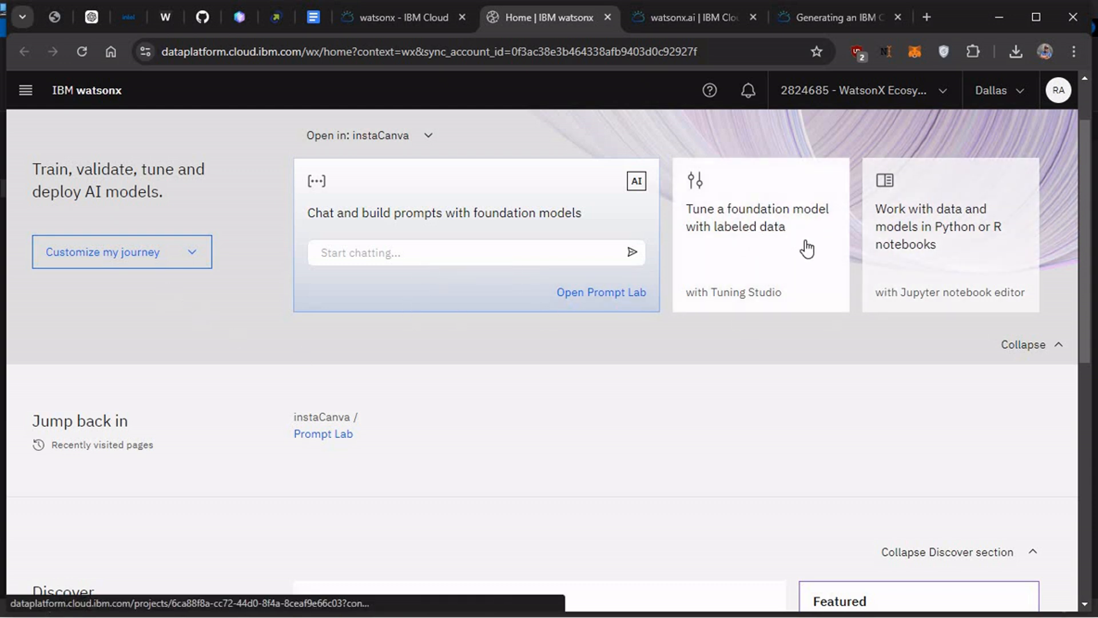
pyautogui.moveTo(978, 242)
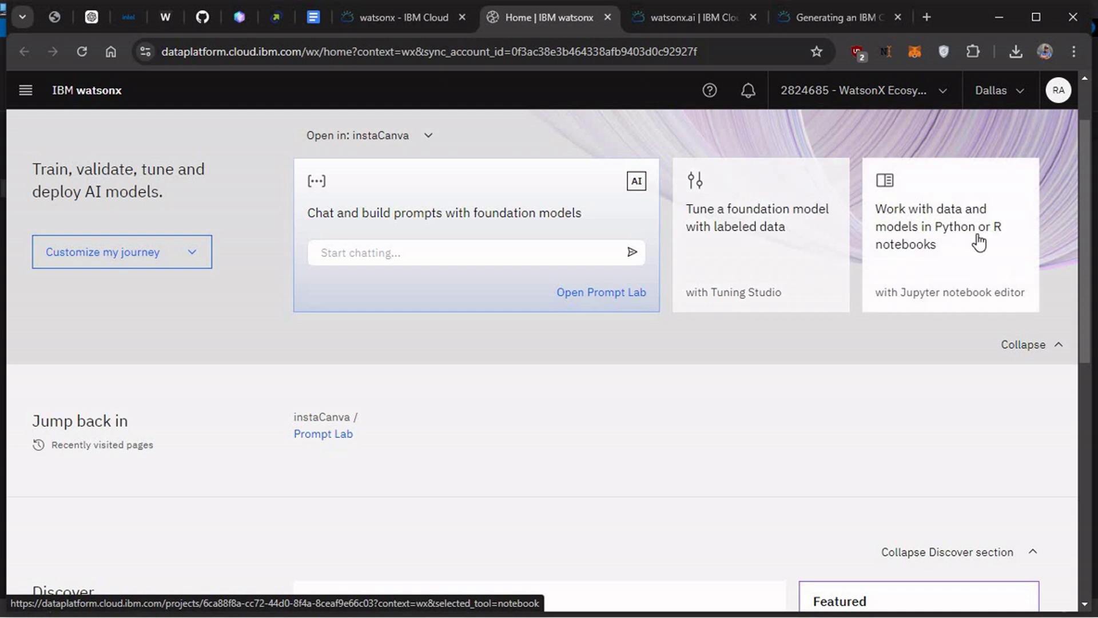
pyautogui.moveTo(1001, 289)
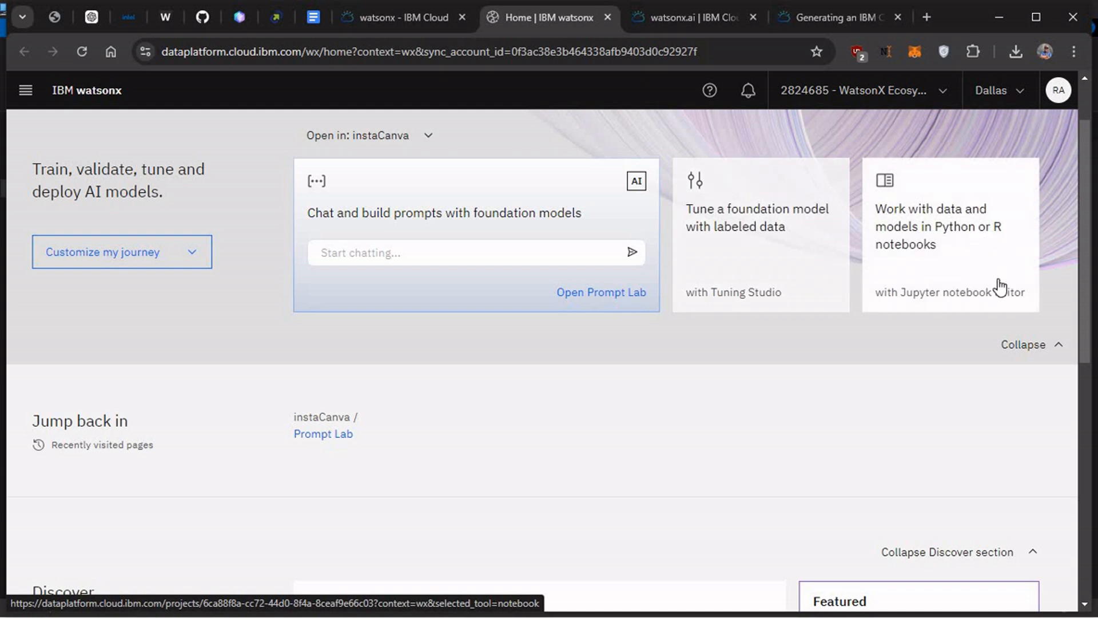
pyautogui.scroll(-3)
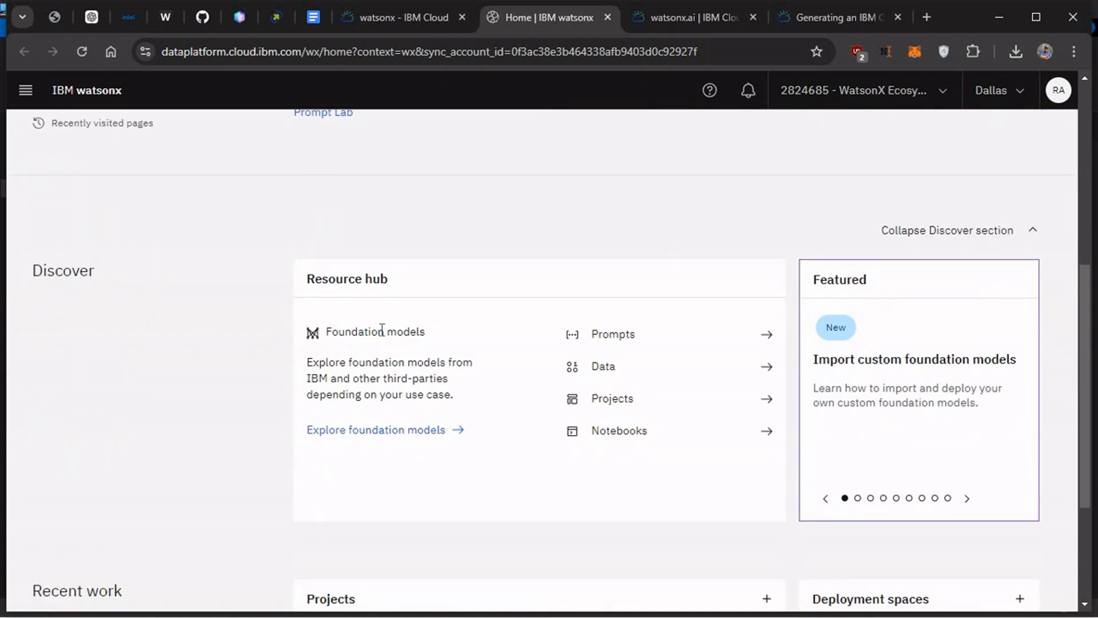
pyautogui.scroll(-3)
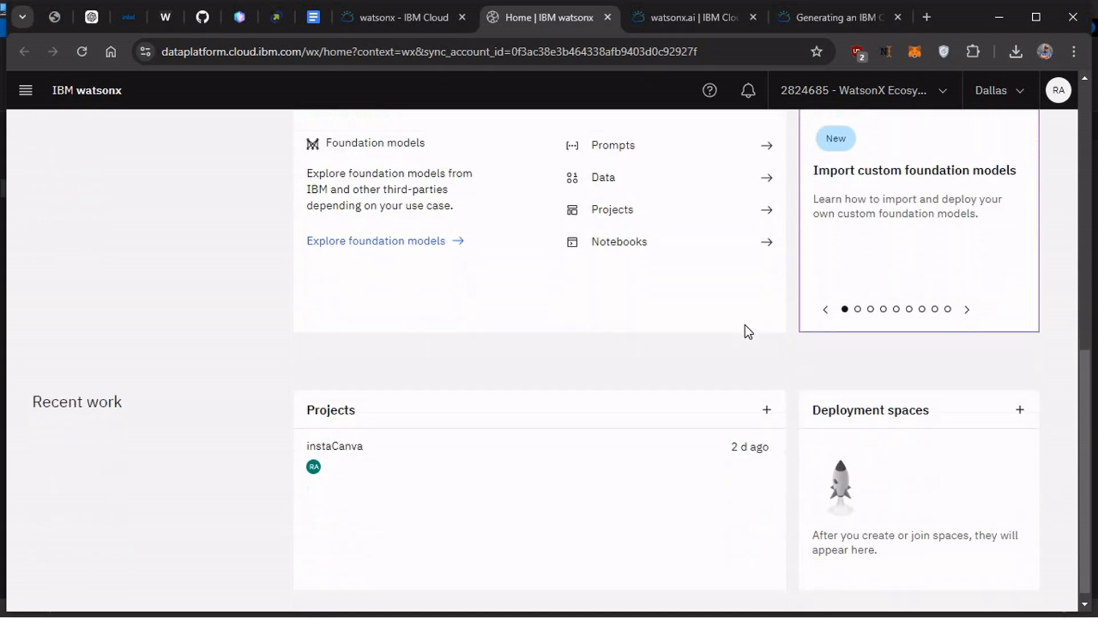
pyautogui.scroll(-3)
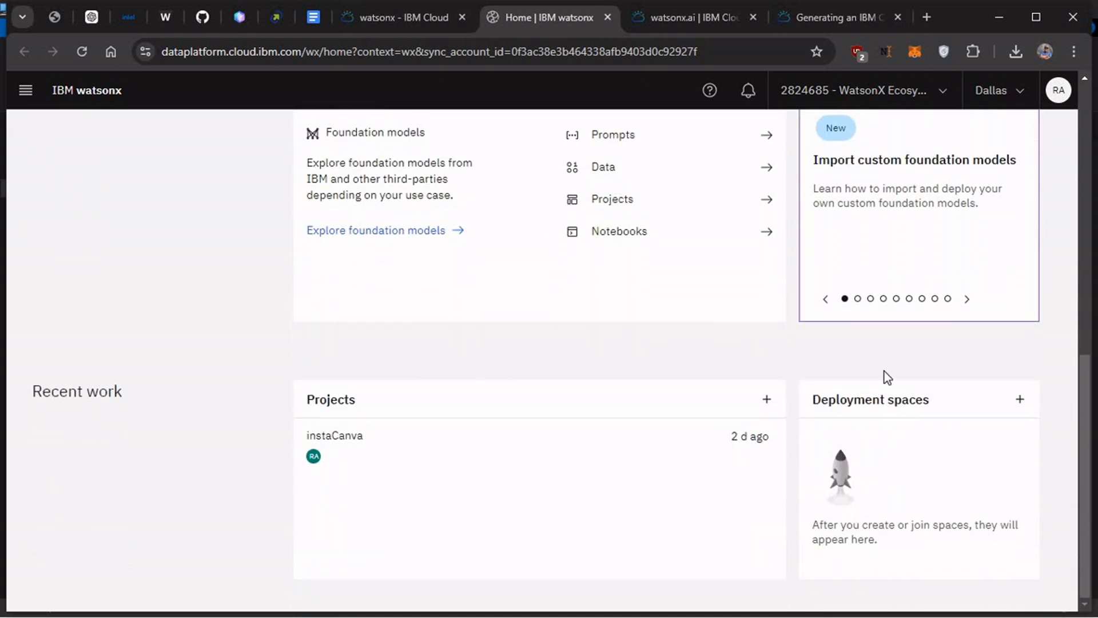
pyautogui.scroll(3)
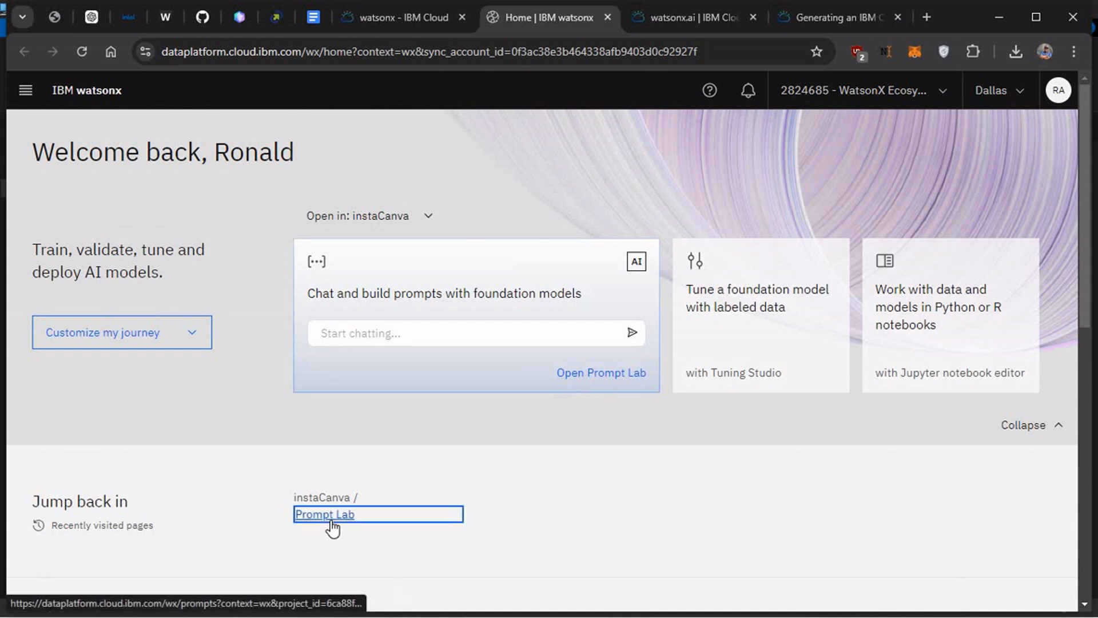
# - Reopen the recent Prompt Lab and send 'hi' to Granite Chat
pyautogui.click(325, 514)
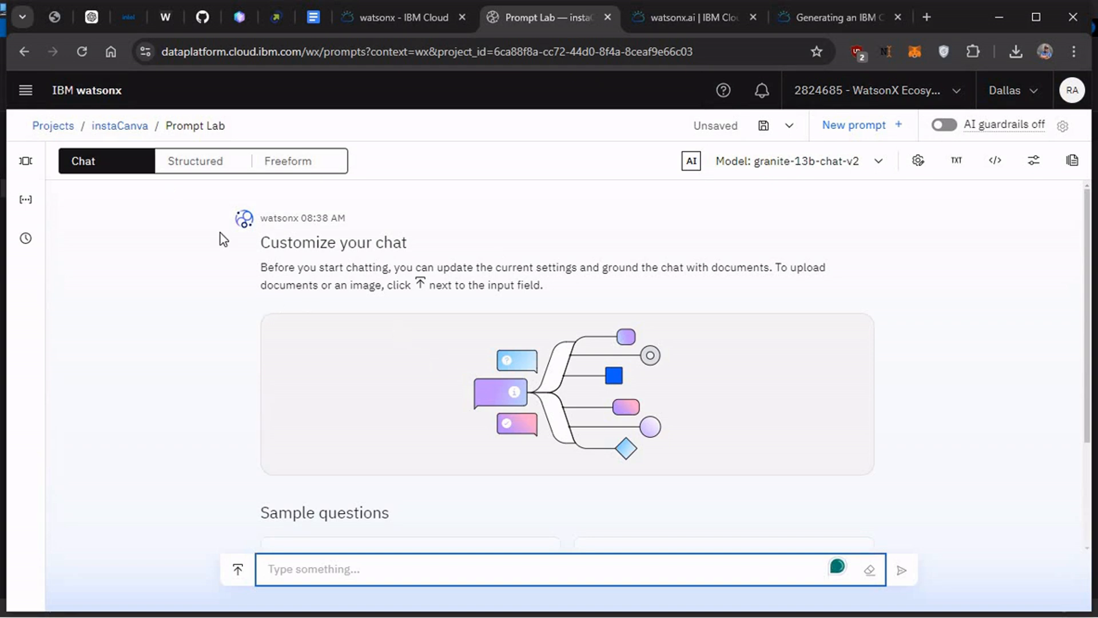
pyautogui.scroll(-3)
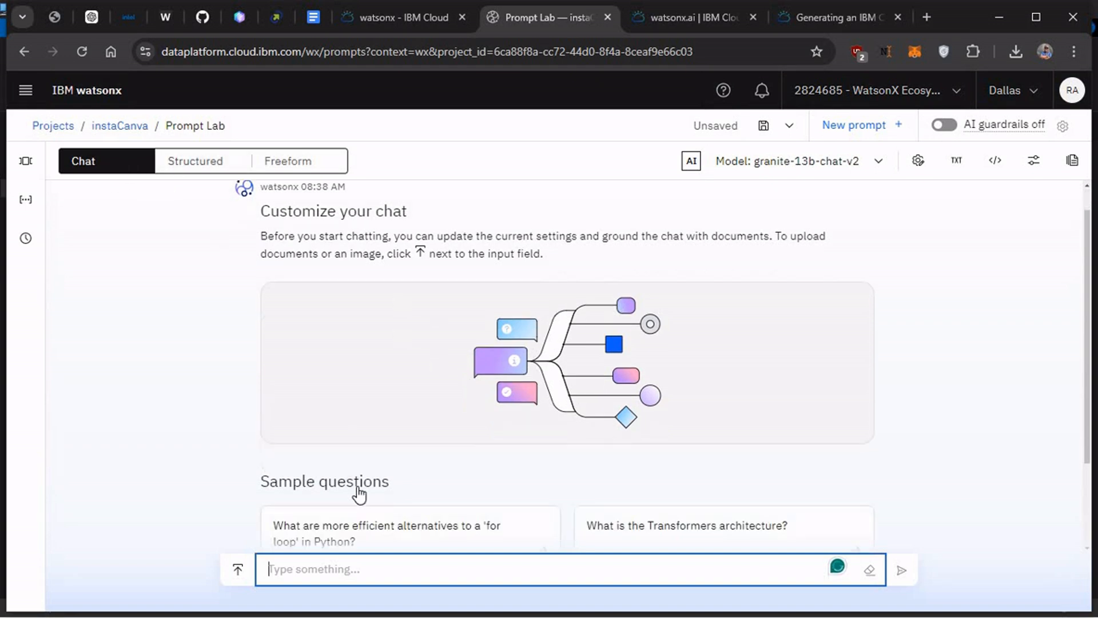
pyautogui.write('hi')
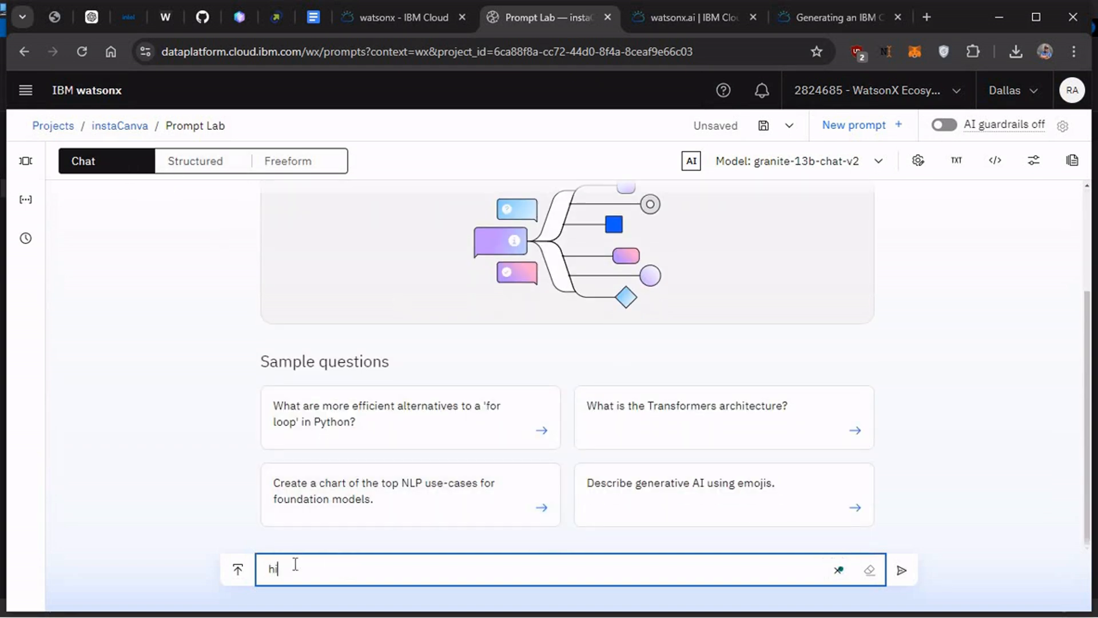
pyautogui.click(903, 569)
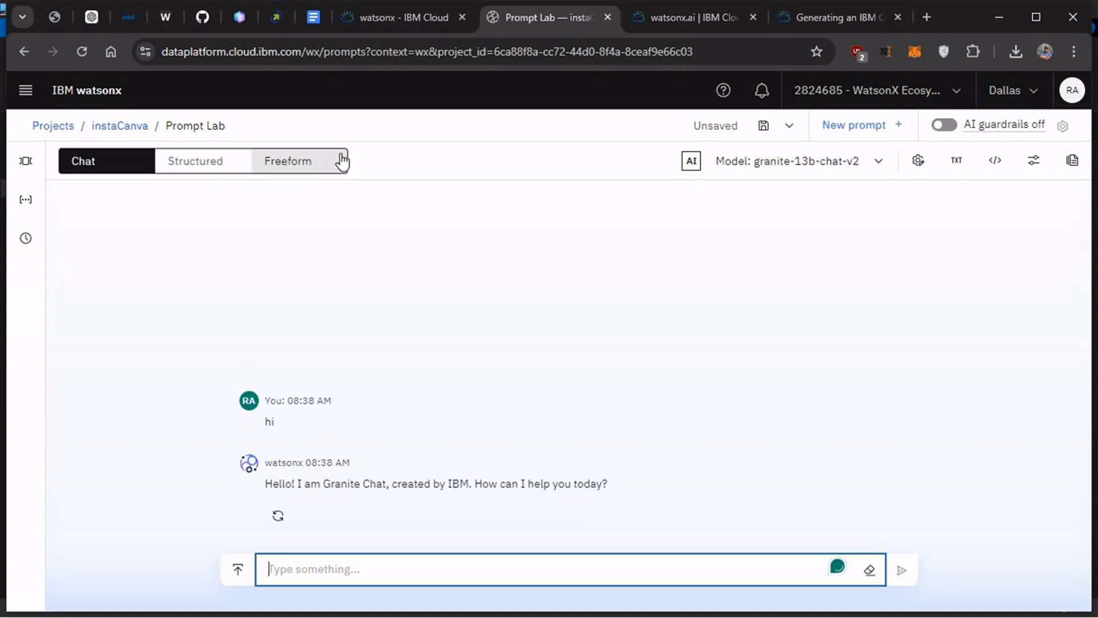
# - Switch to Structured mode and enter 'yo' as the instruction
pyautogui.click(202, 161)
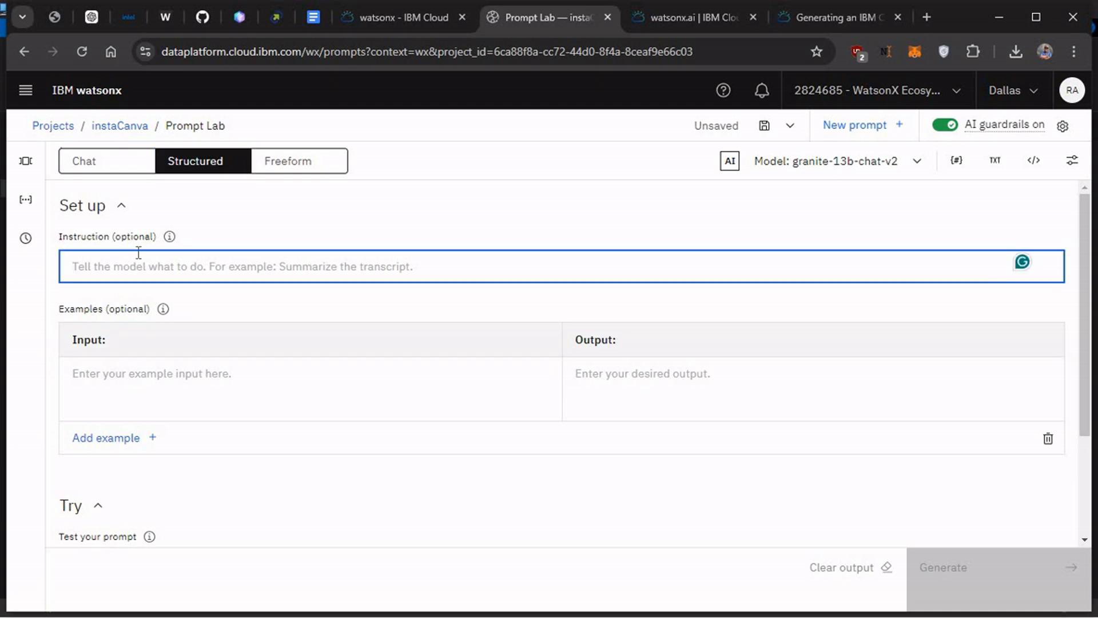
pyautogui.write('yoa')
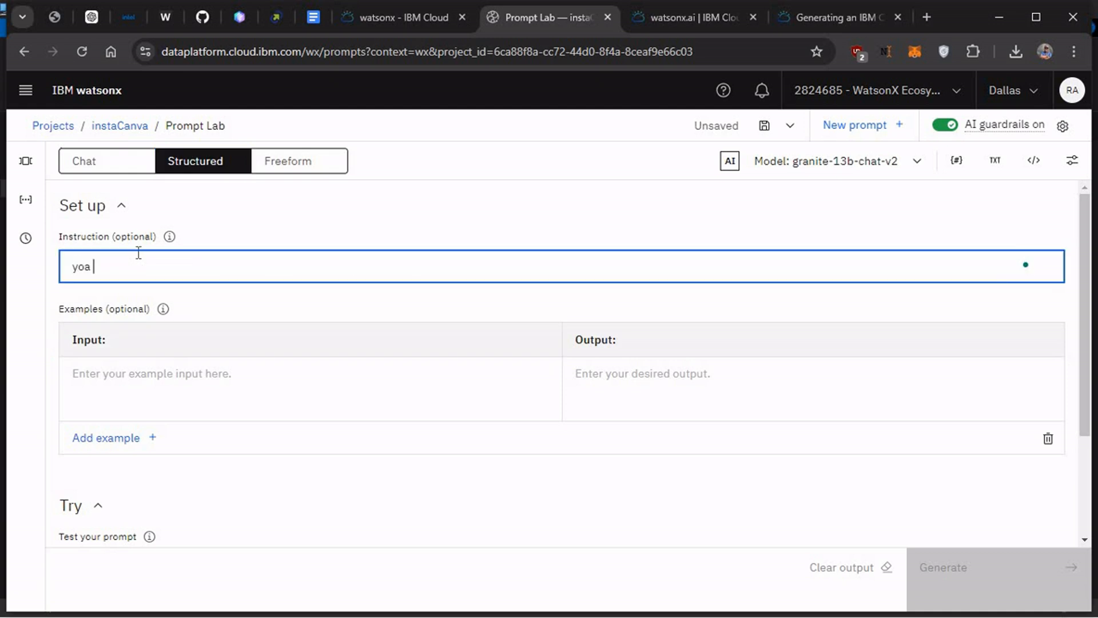
pyautogui.press('Backspace')
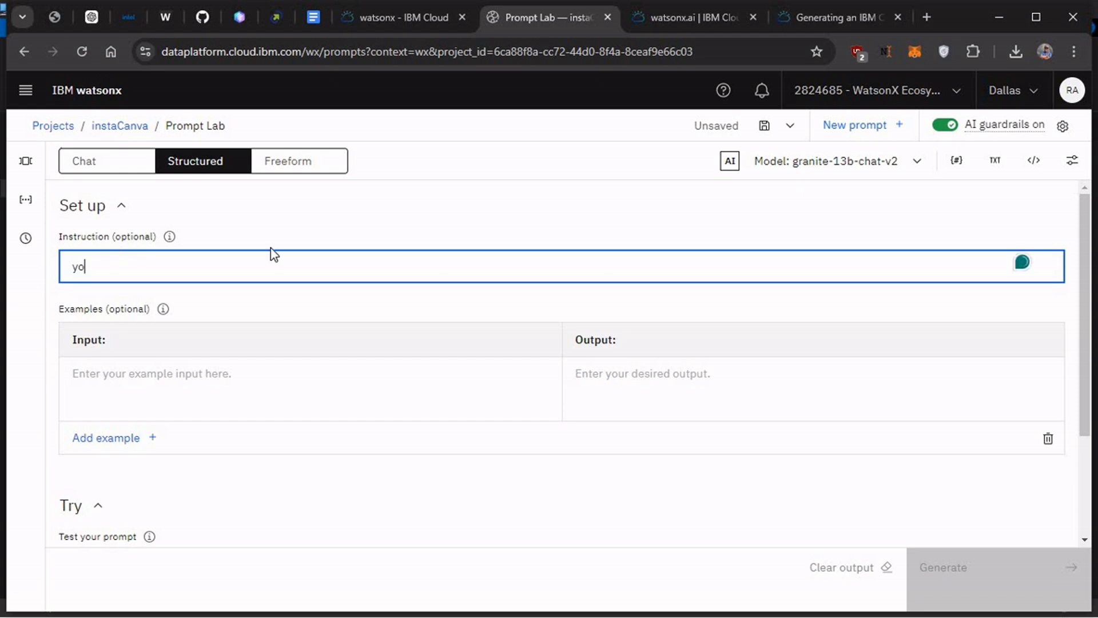
pyautogui.moveTo(179, 275)
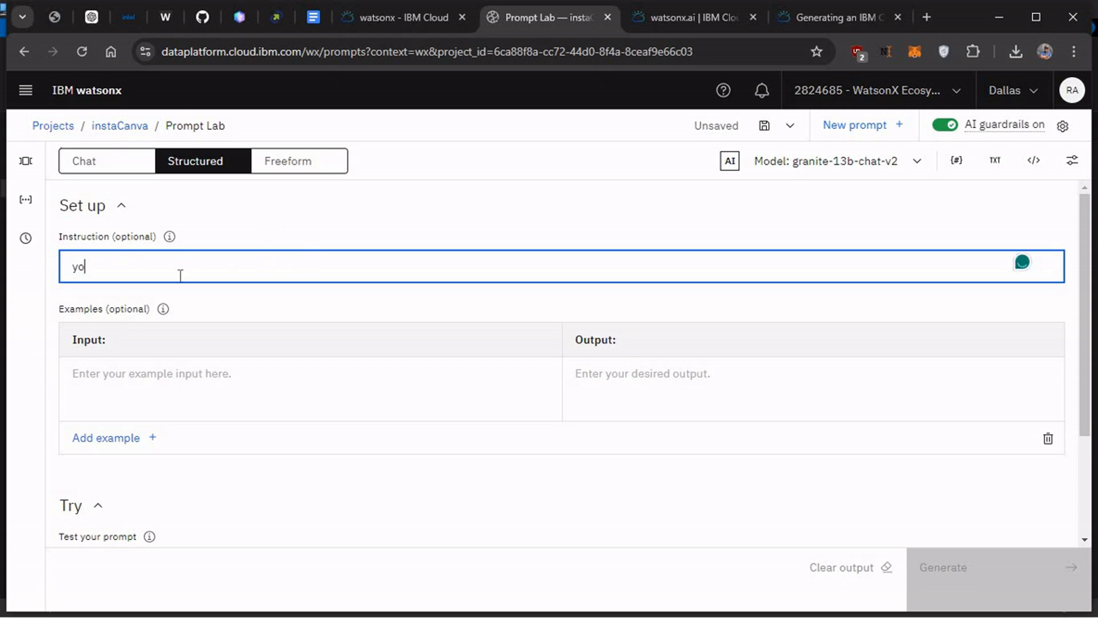
pyautogui.scroll(-3)
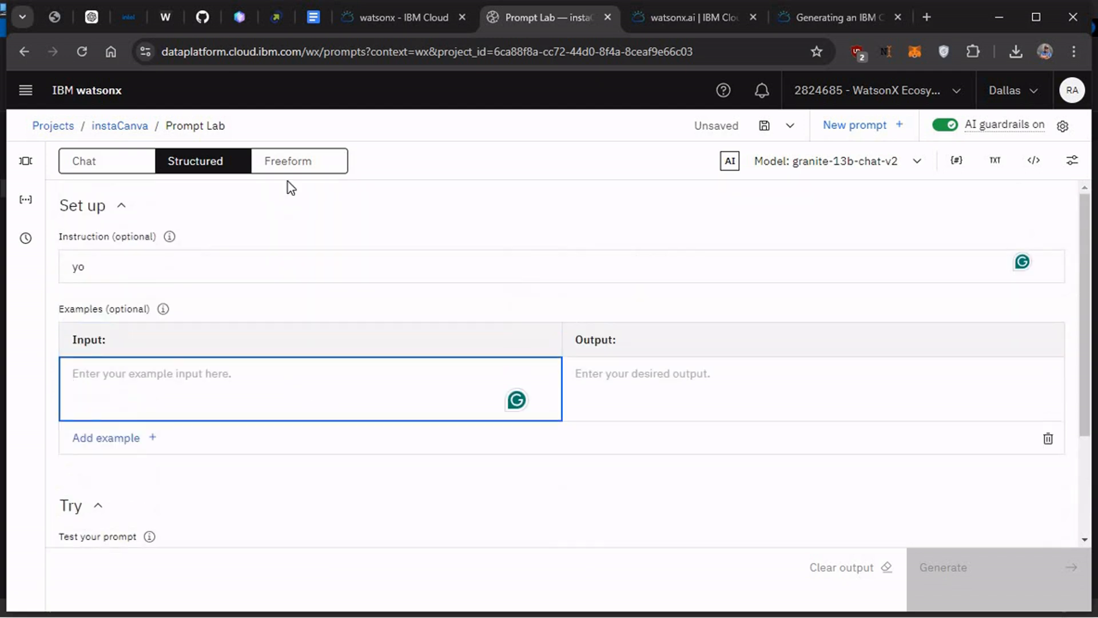
# - In Freeform mode, enter 'hi' and generate a completion
pyautogui.click(286, 161)
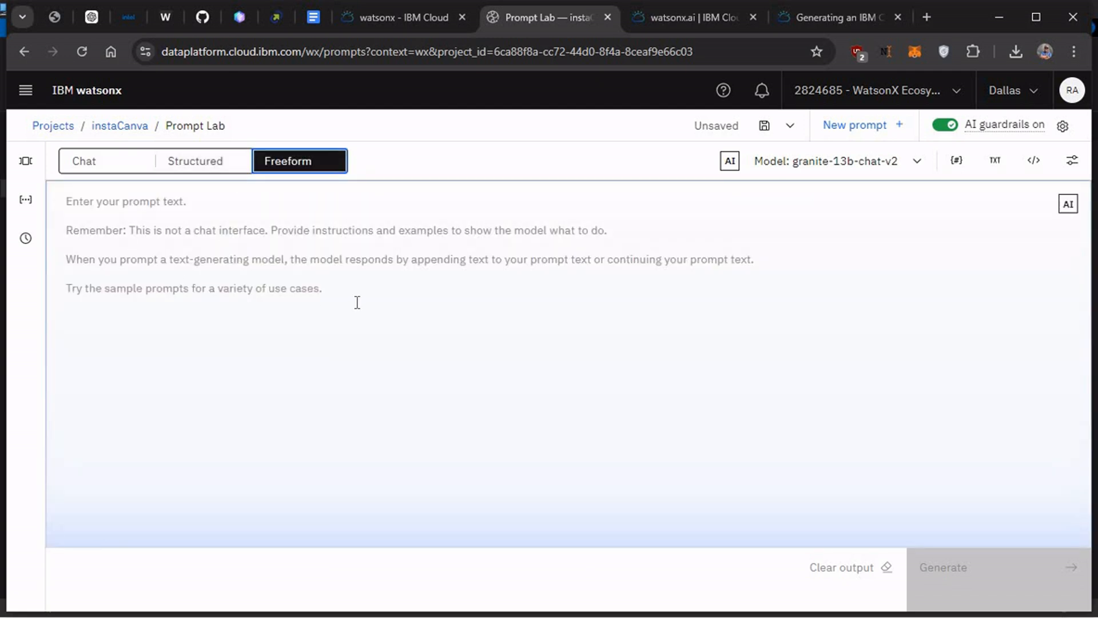
pyautogui.click(357, 303)
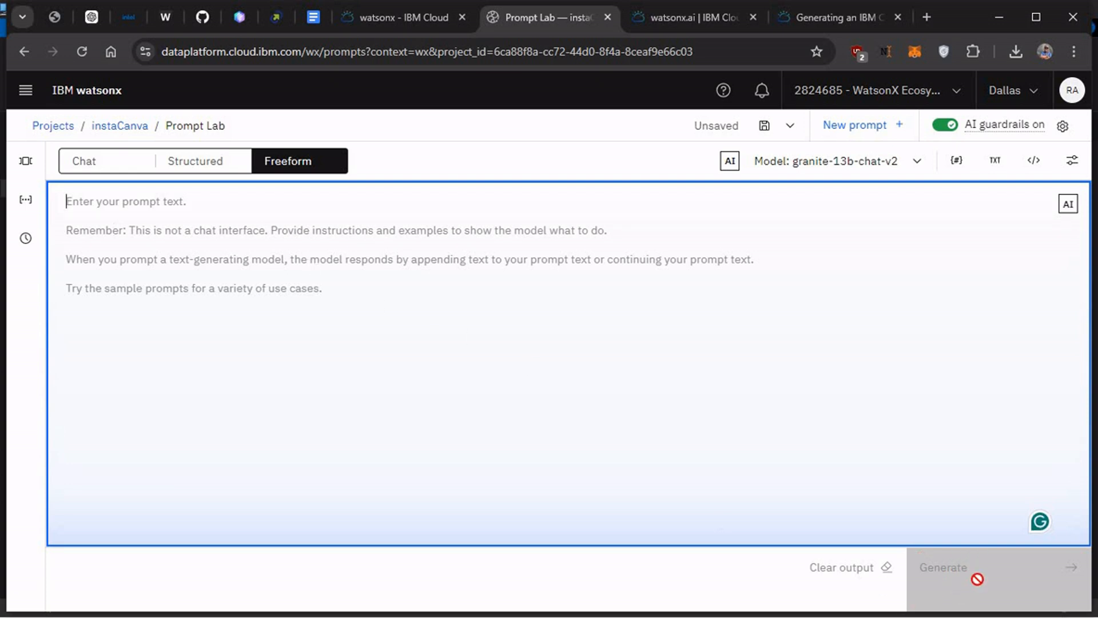
pyautogui.write('hi')
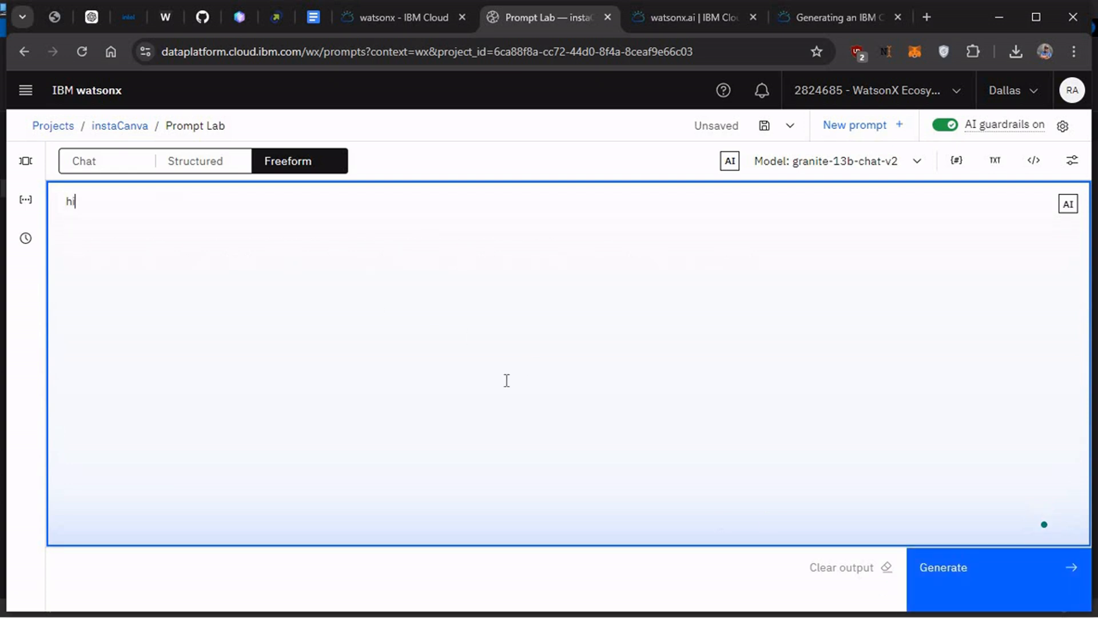
pyautogui.click(998, 568)
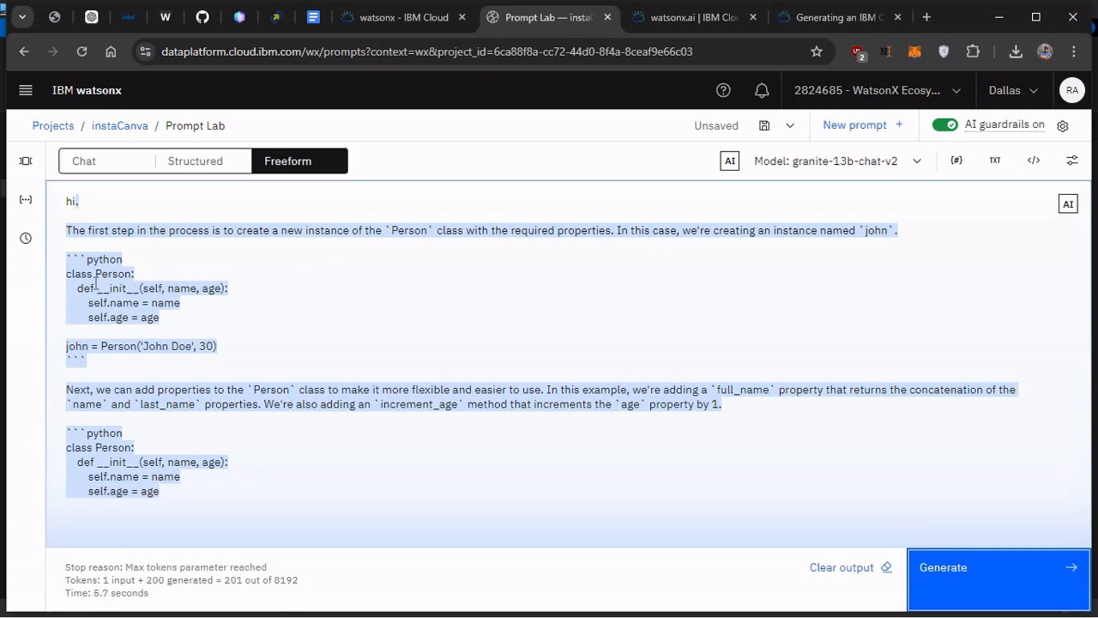
pyautogui.moveTo(205, 426)
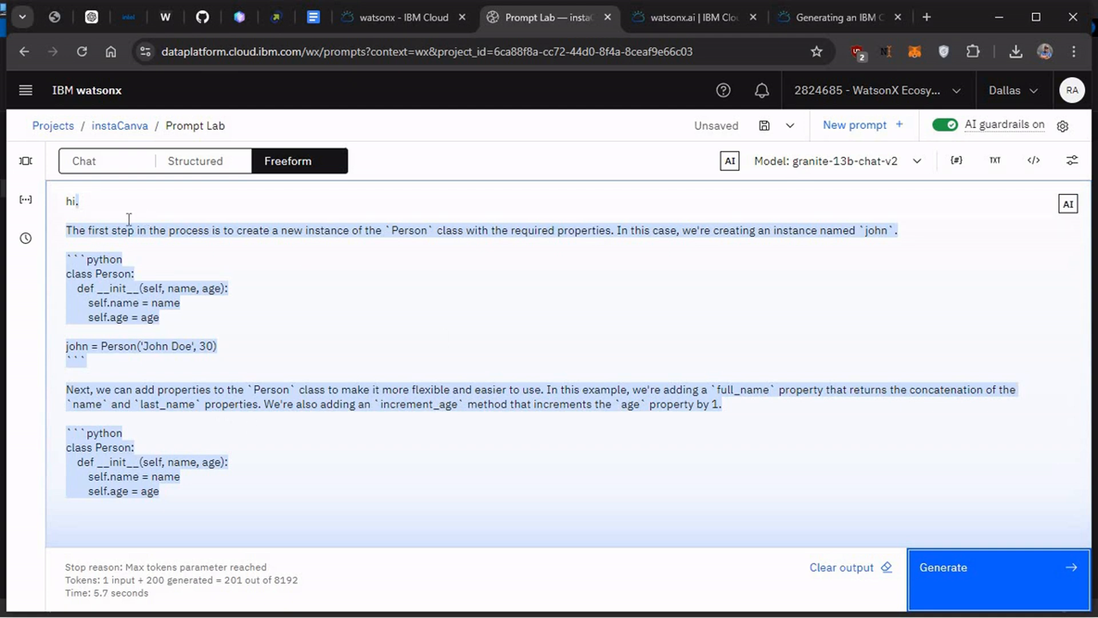
pyautogui.moveTo(995, 160)
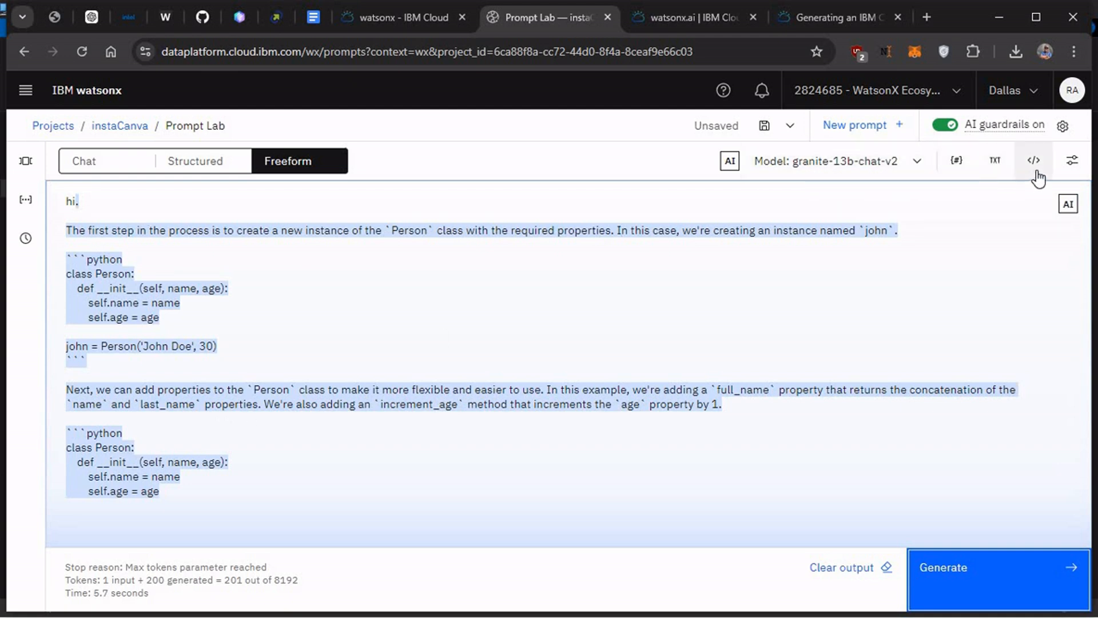
# - View the prompt's API code as Python, compare with curl, and return to Python
pyautogui.click(1033, 160)
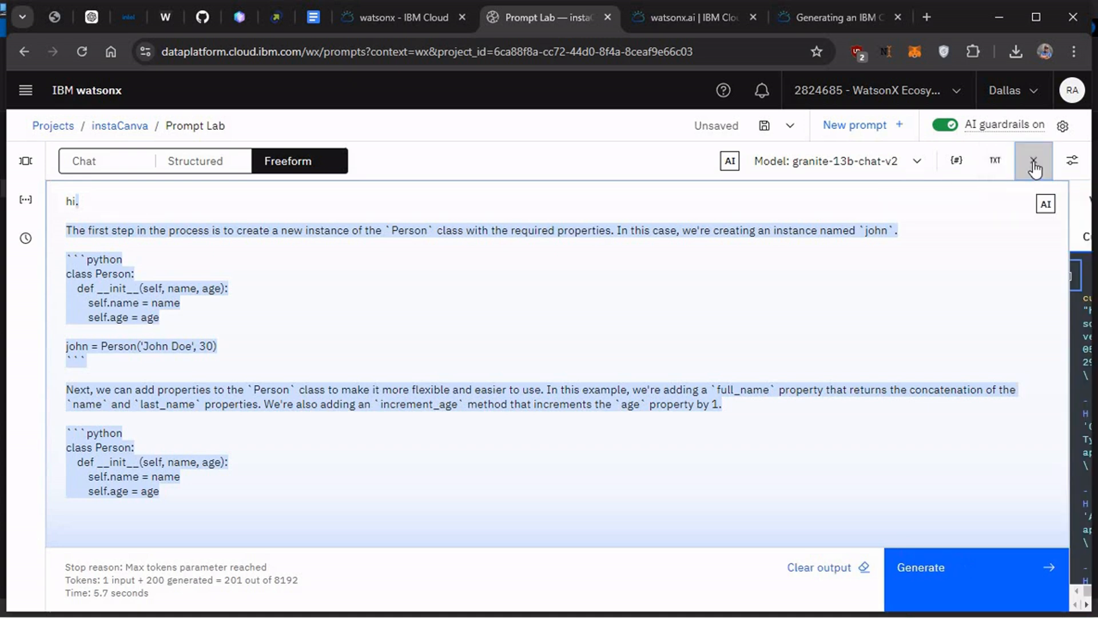
pyautogui.click(1033, 160)
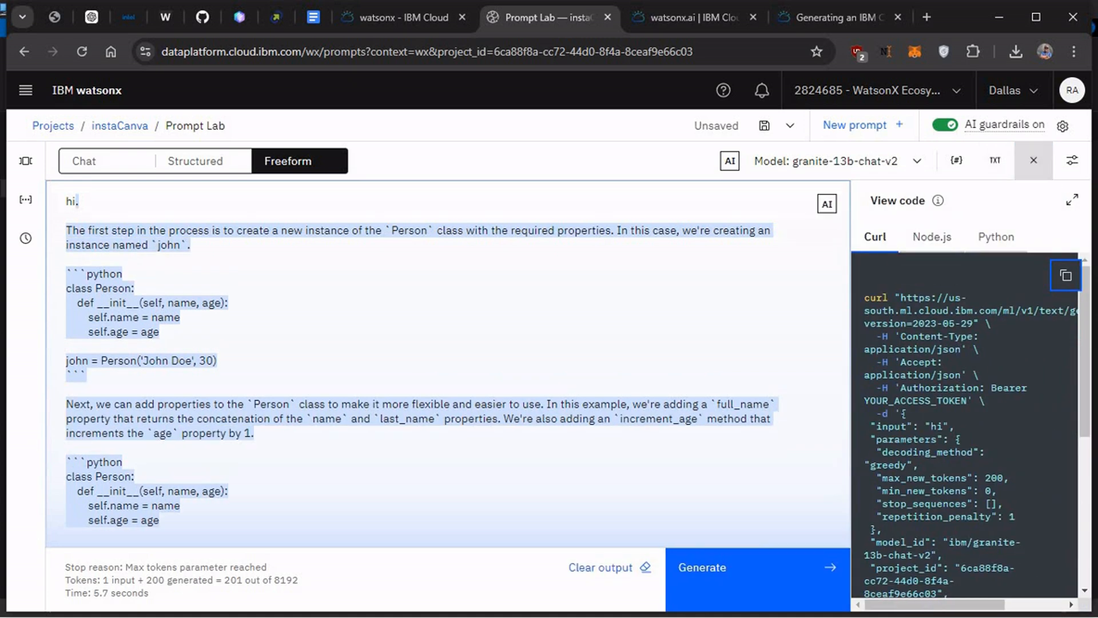
pyautogui.click(996, 237)
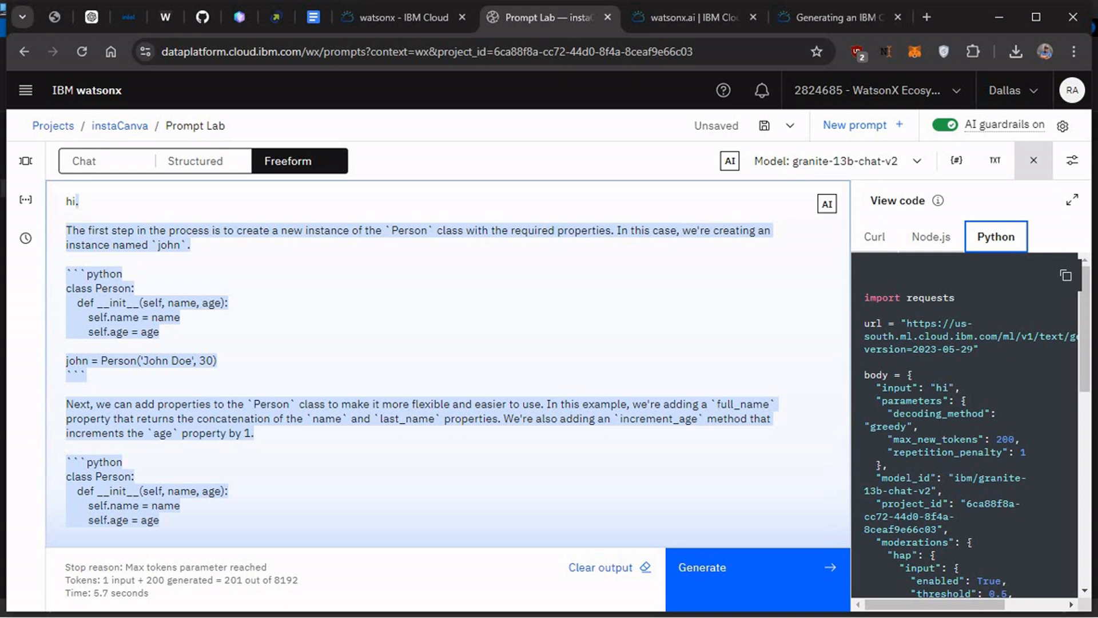
pyautogui.scroll(-3)
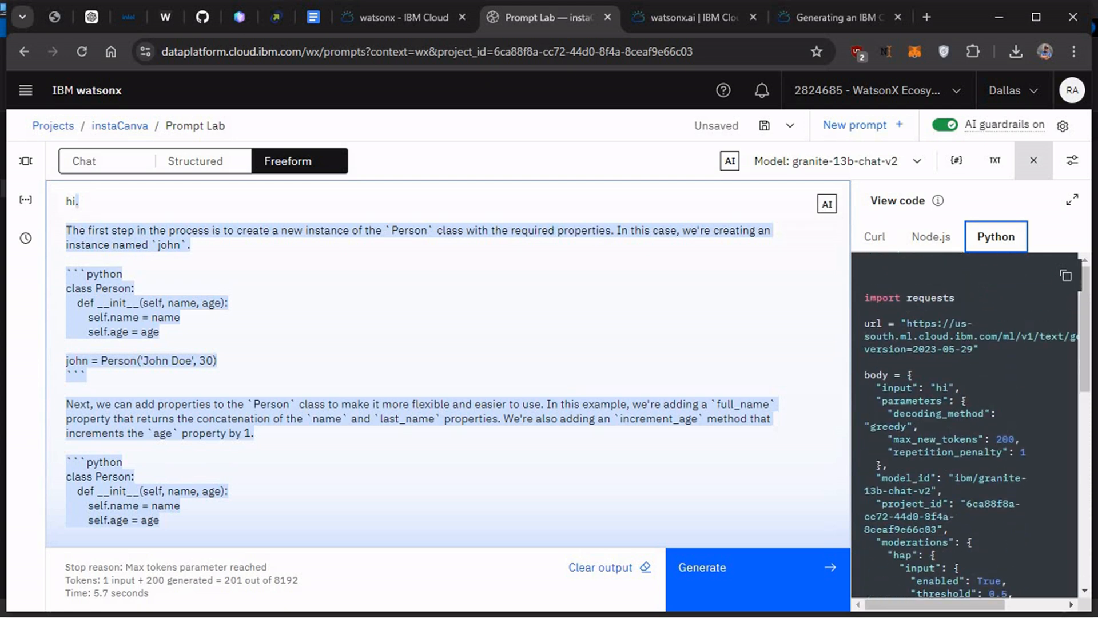
pyautogui.moveTo(875, 237)
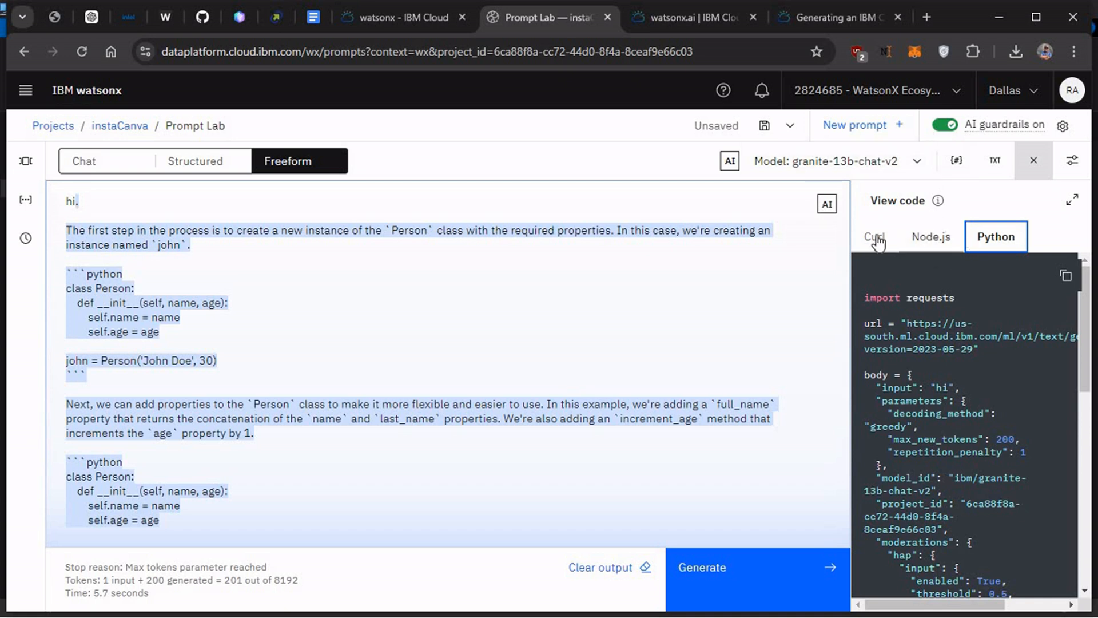
pyautogui.click(874, 236)
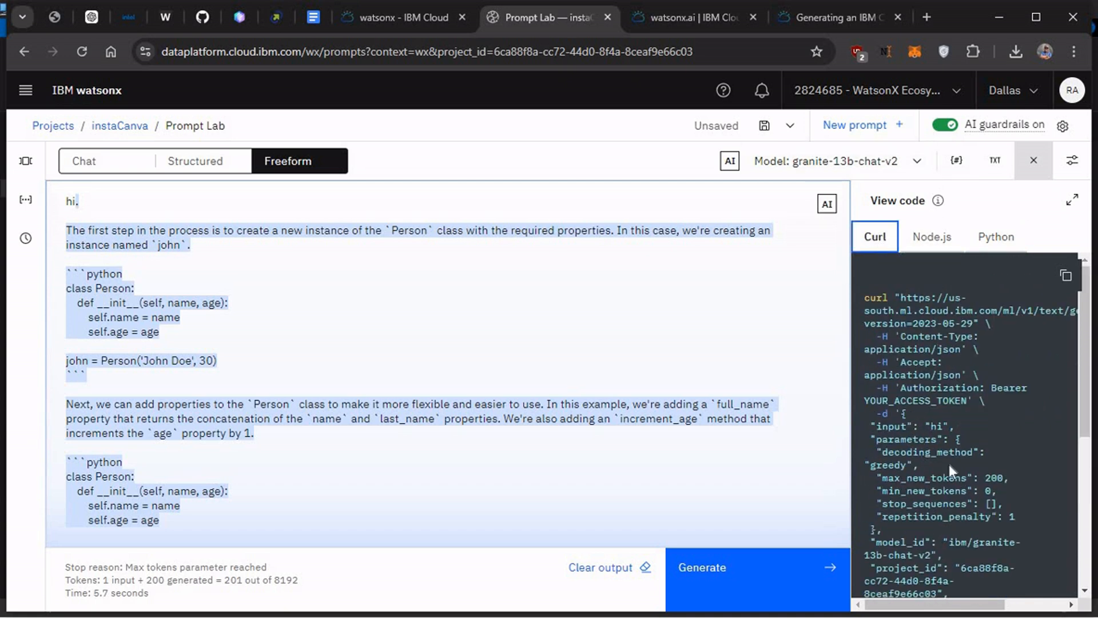
pyautogui.click(996, 236)
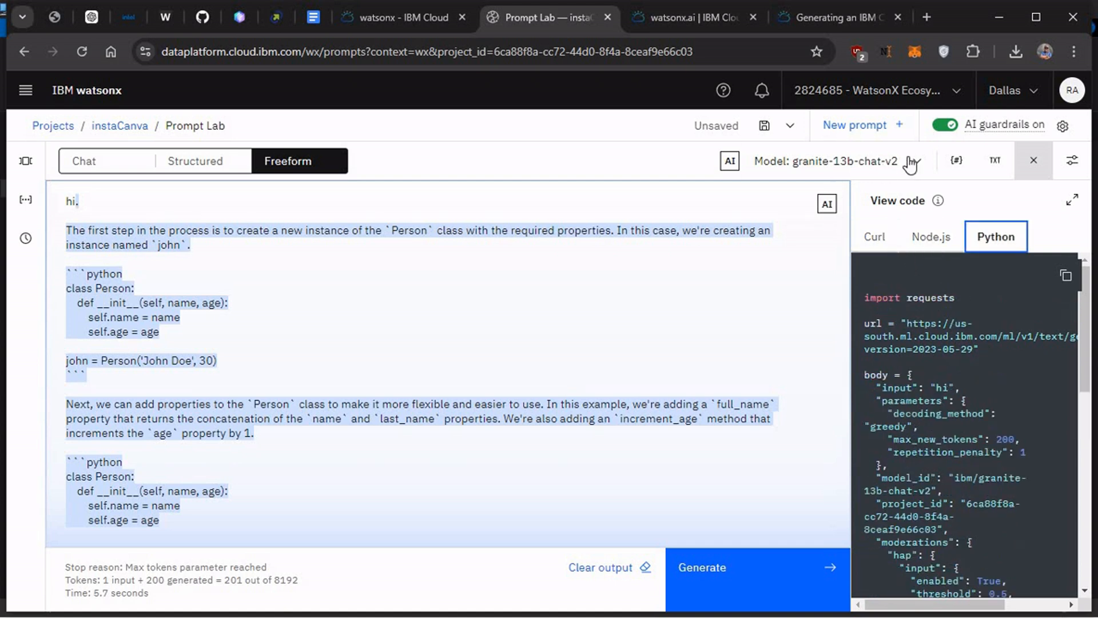
pyautogui.moveTo(919, 163)
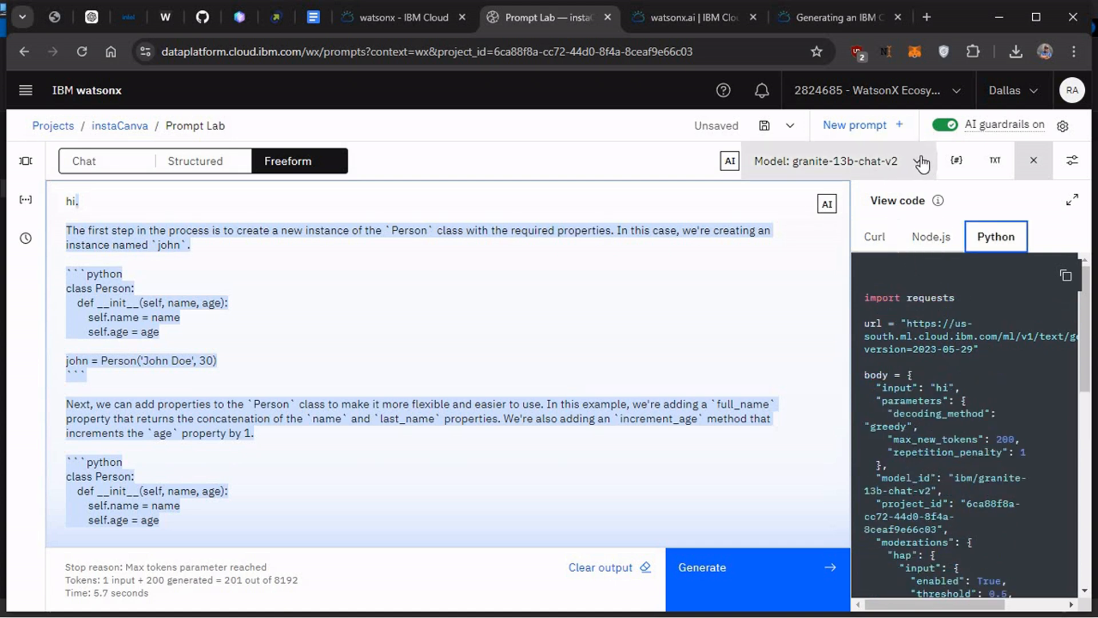
# - Browse the foundation model catalogue, keeping granite-13b-chat-v2 selected
pyautogui.click(922, 160)
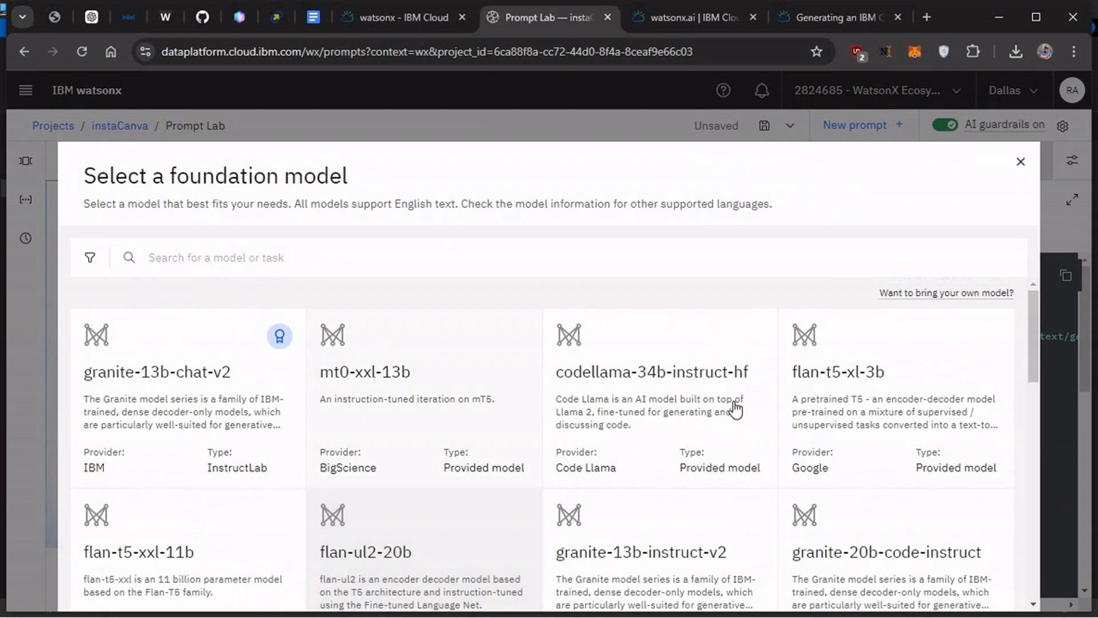
pyautogui.moveTo(148, 404)
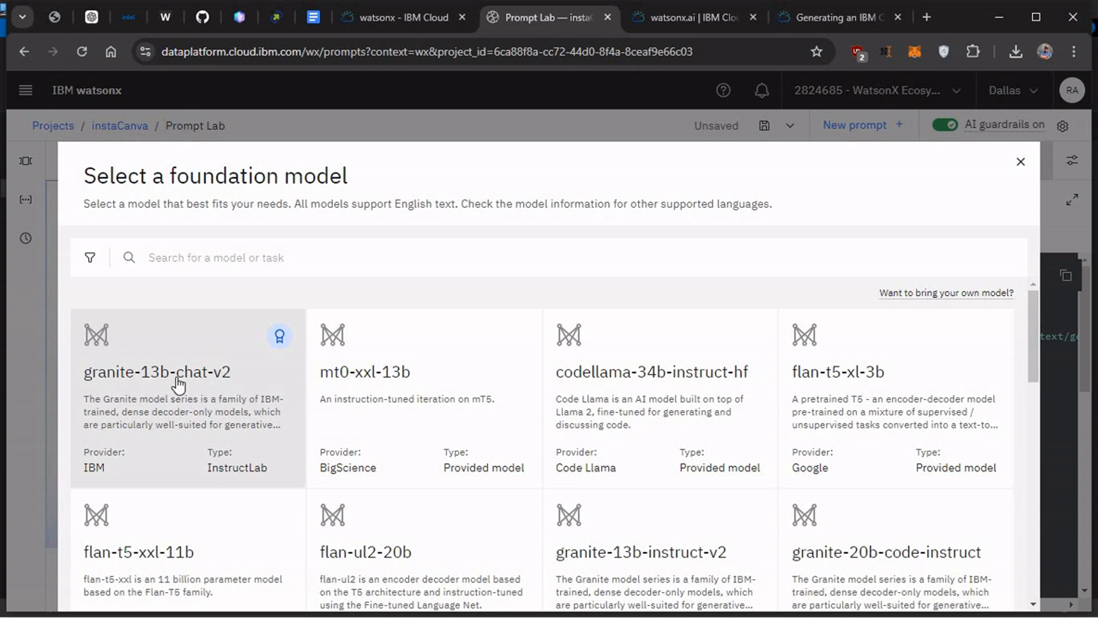
pyautogui.moveTo(565, 402)
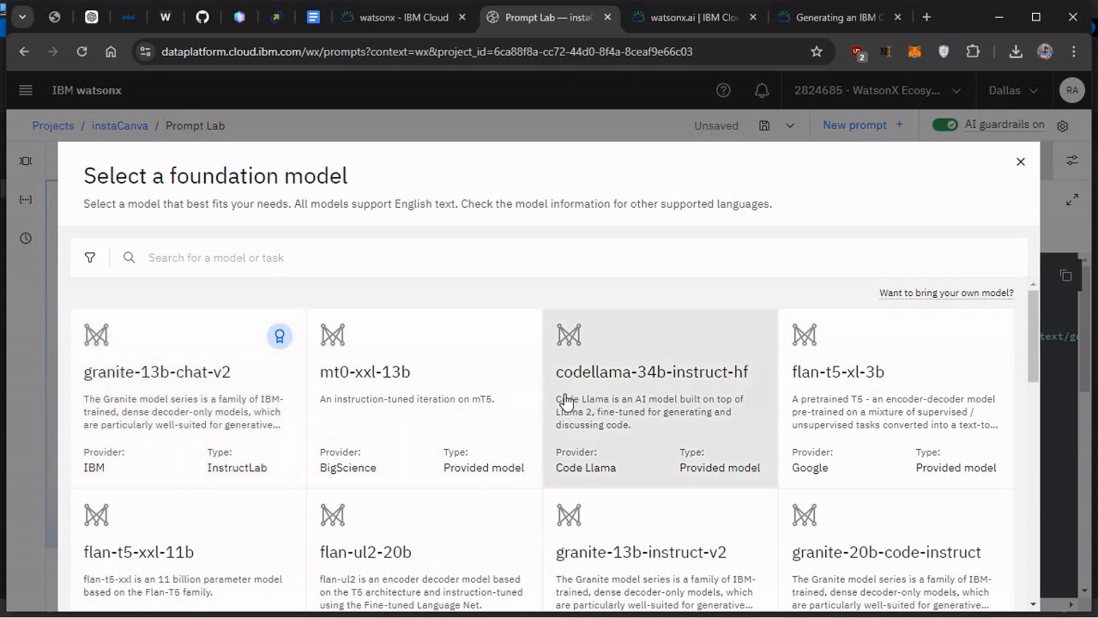
pyautogui.scroll(-3)
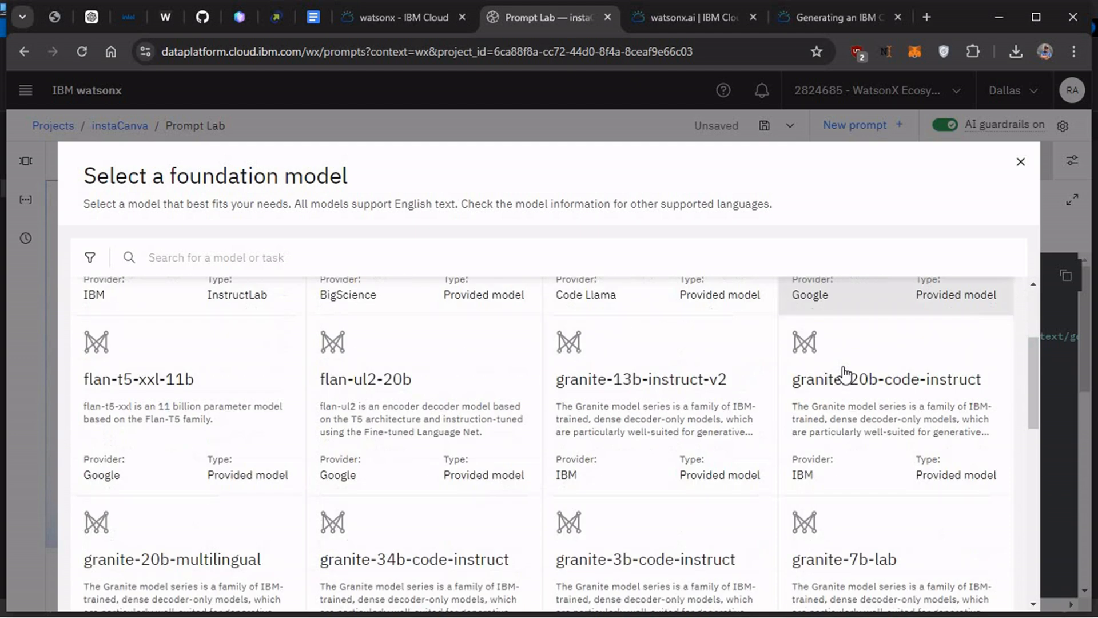
pyautogui.scroll(-3)
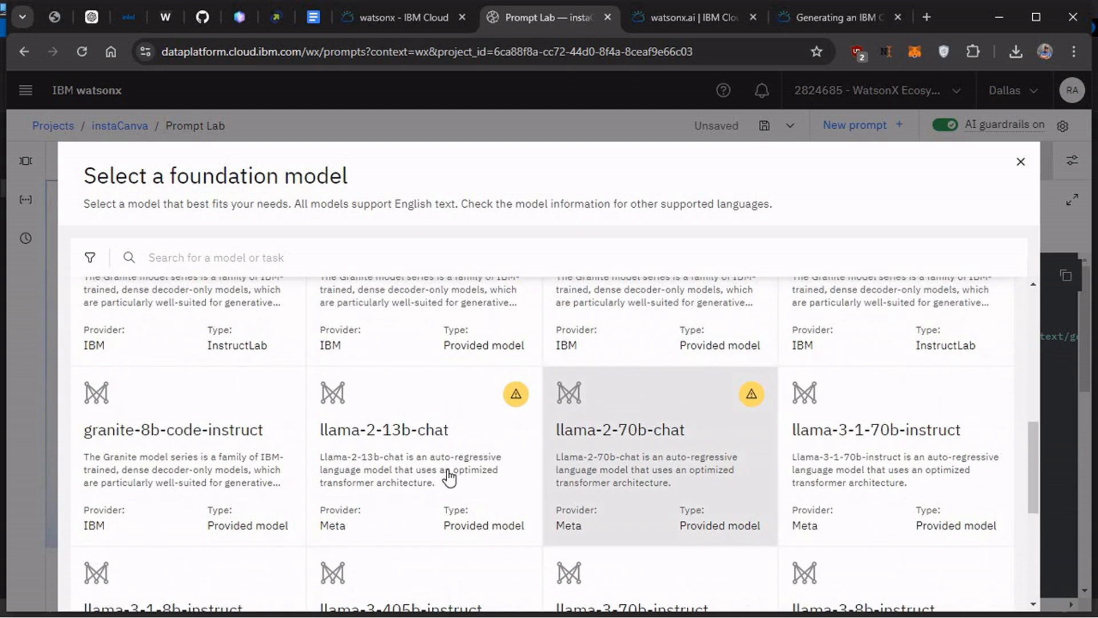
pyautogui.scroll(-3)
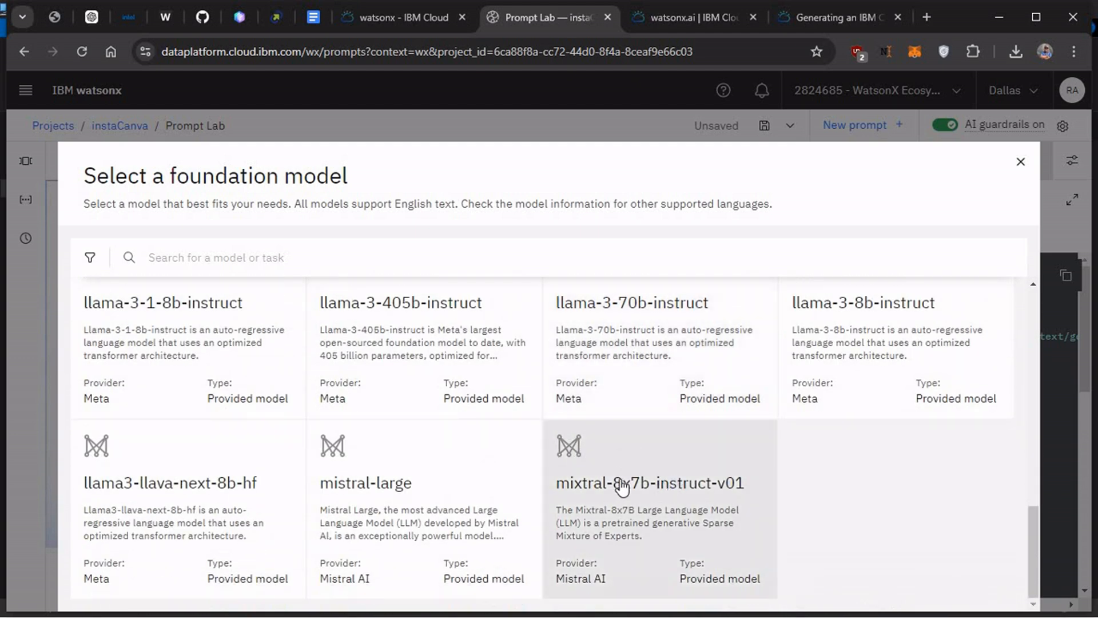
pyautogui.scroll(-3)
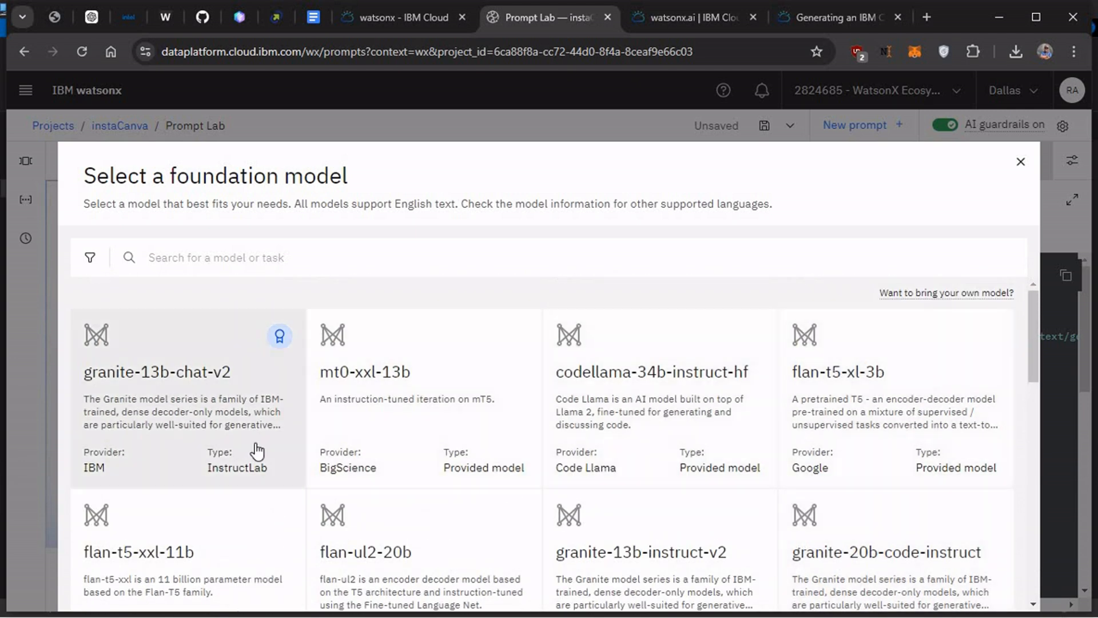
pyautogui.scroll(-3)
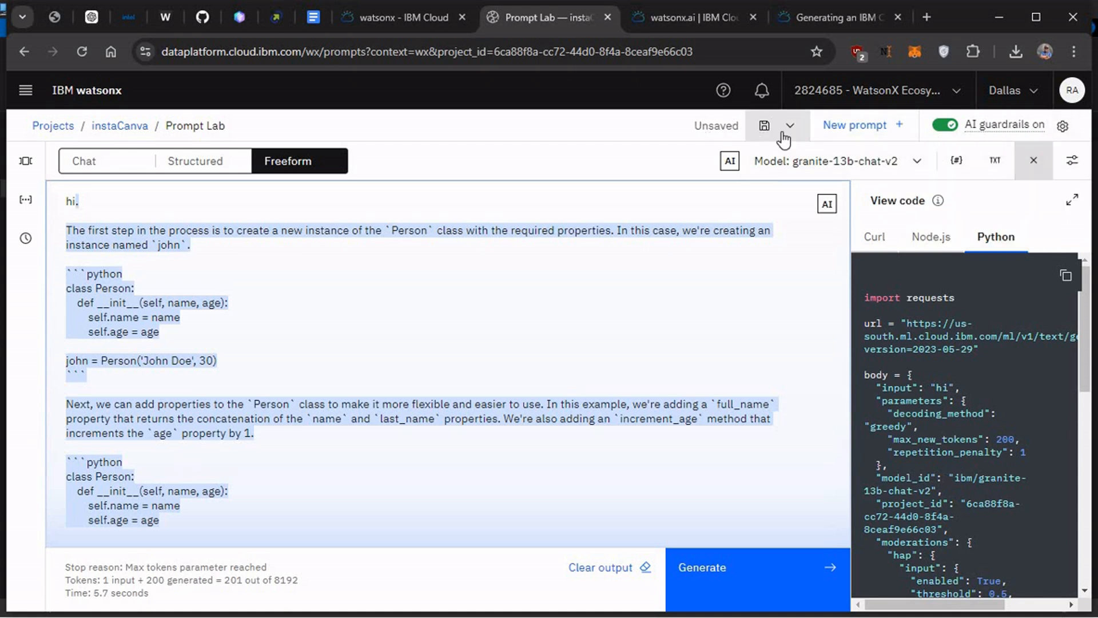
pyautogui.moveTo(988, 165)
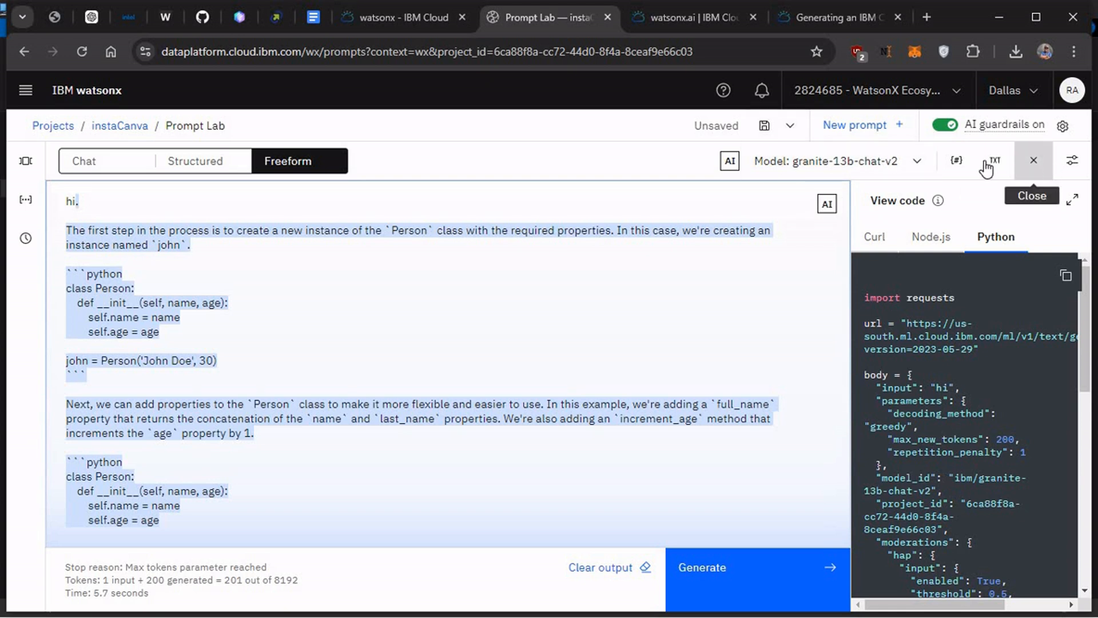
pyautogui.moveTo(998, 163)
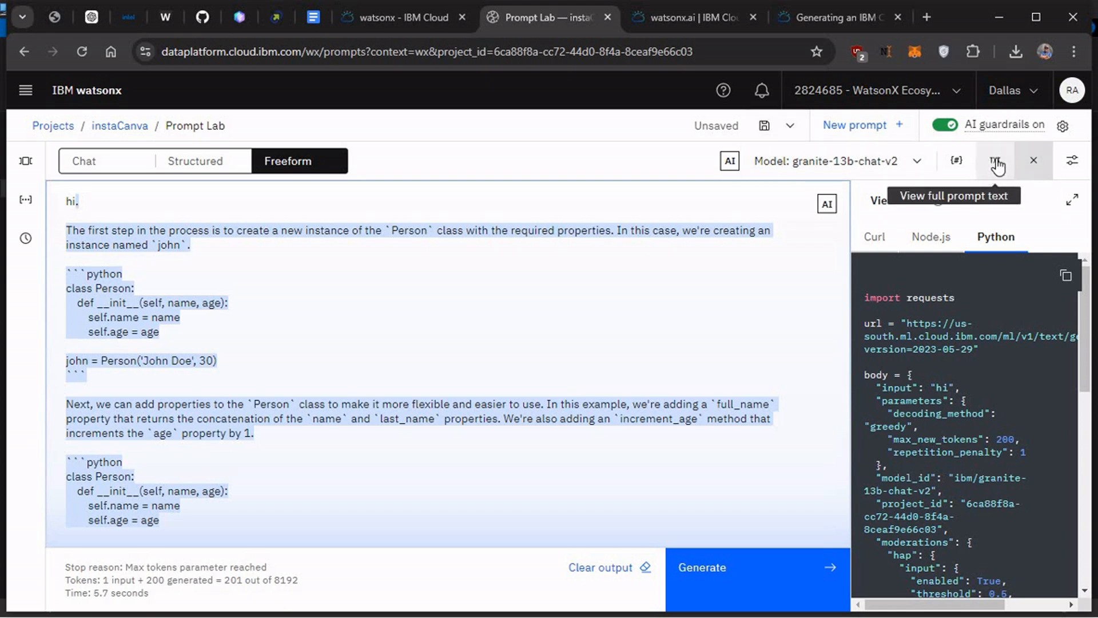
# - Set decoding to Sampling in Model parameters and review temperature 0.7, top P 1, top K 50
pyautogui.click(1071, 161)
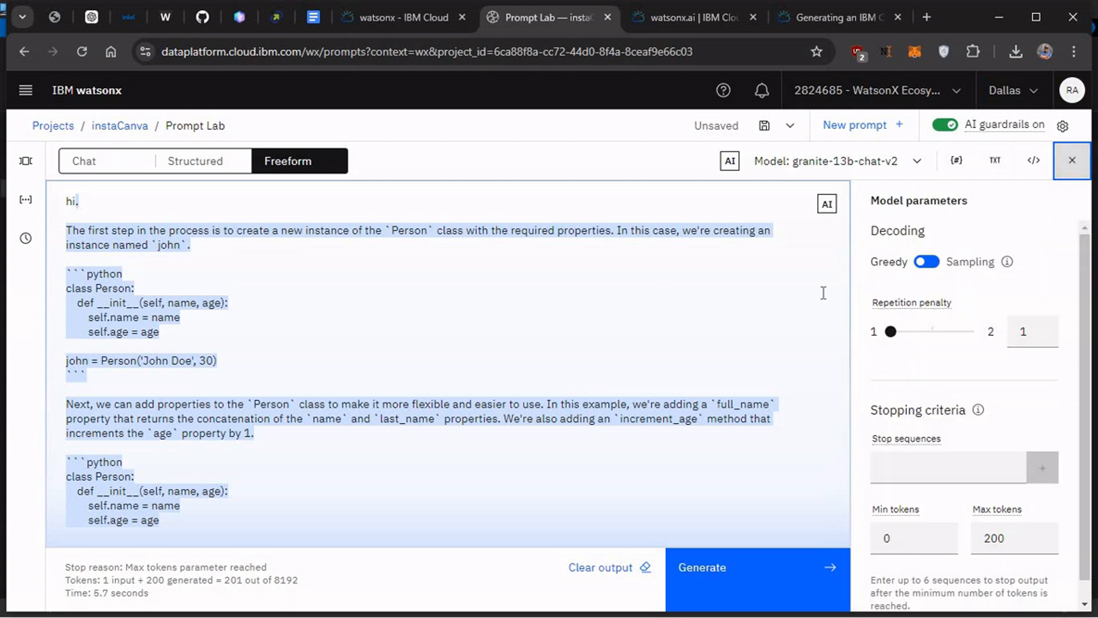
pyautogui.moveTo(889, 259)
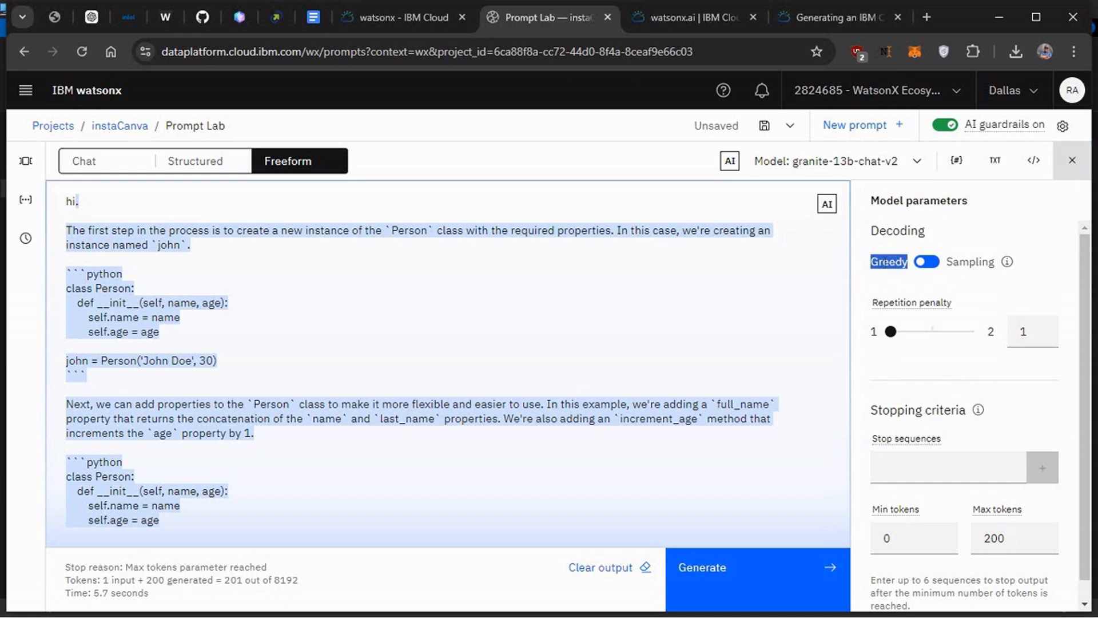
pyautogui.moveTo(919, 271)
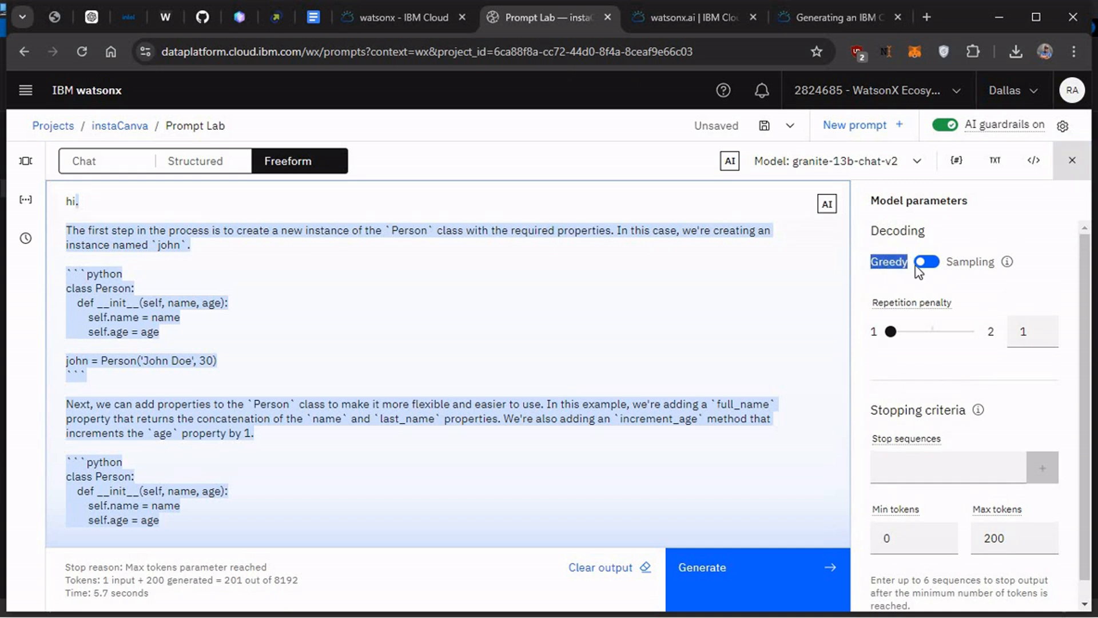
pyautogui.click(927, 261)
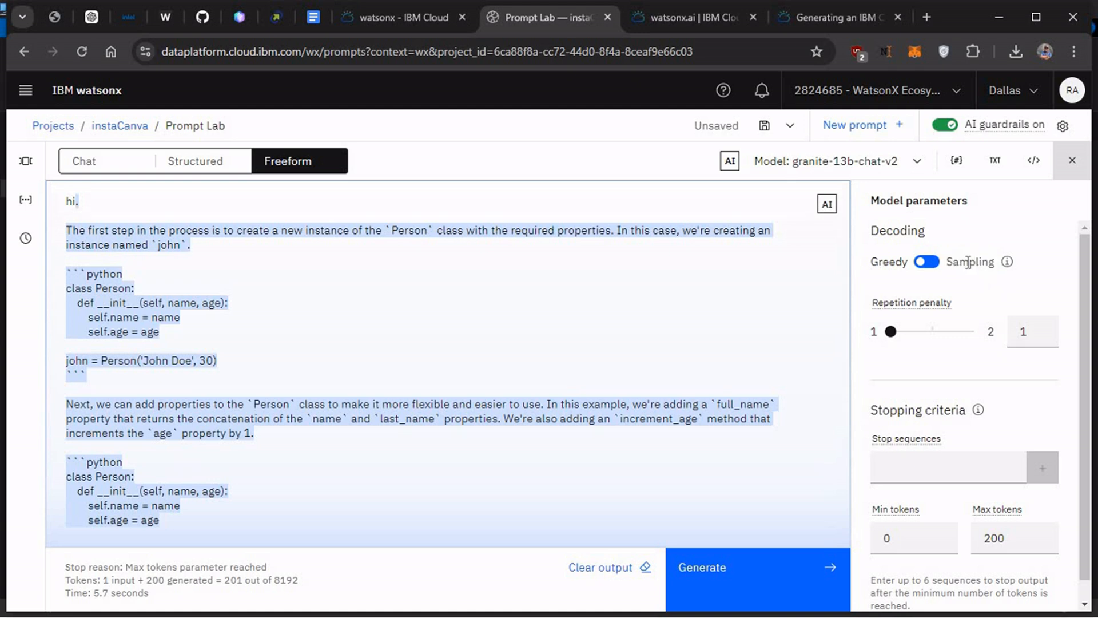
pyautogui.click(926, 262)
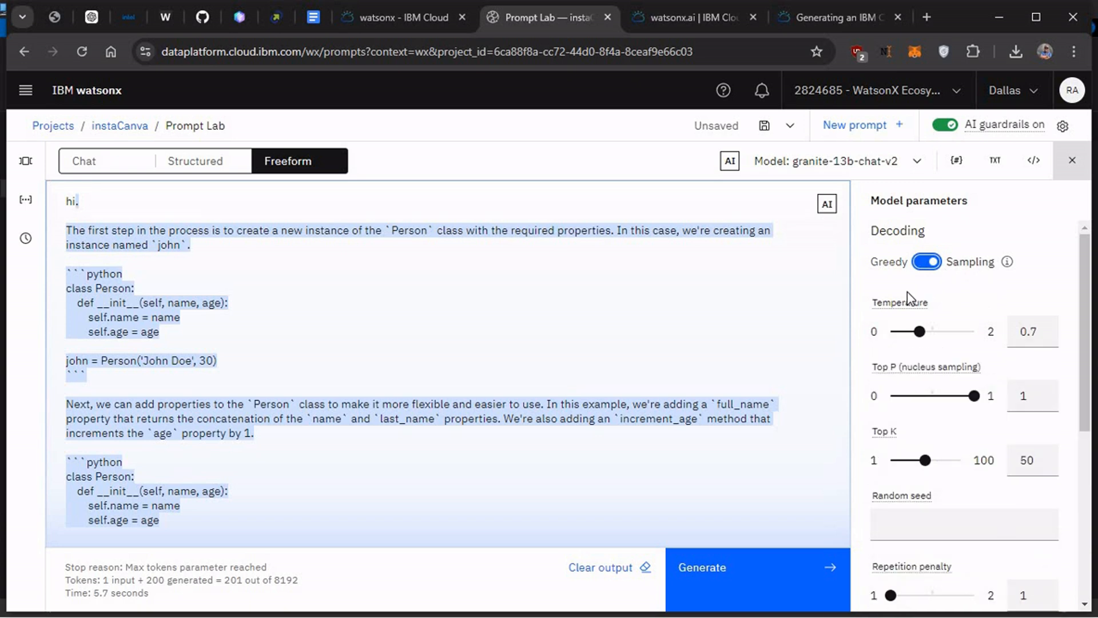
pyautogui.moveTo(946, 395)
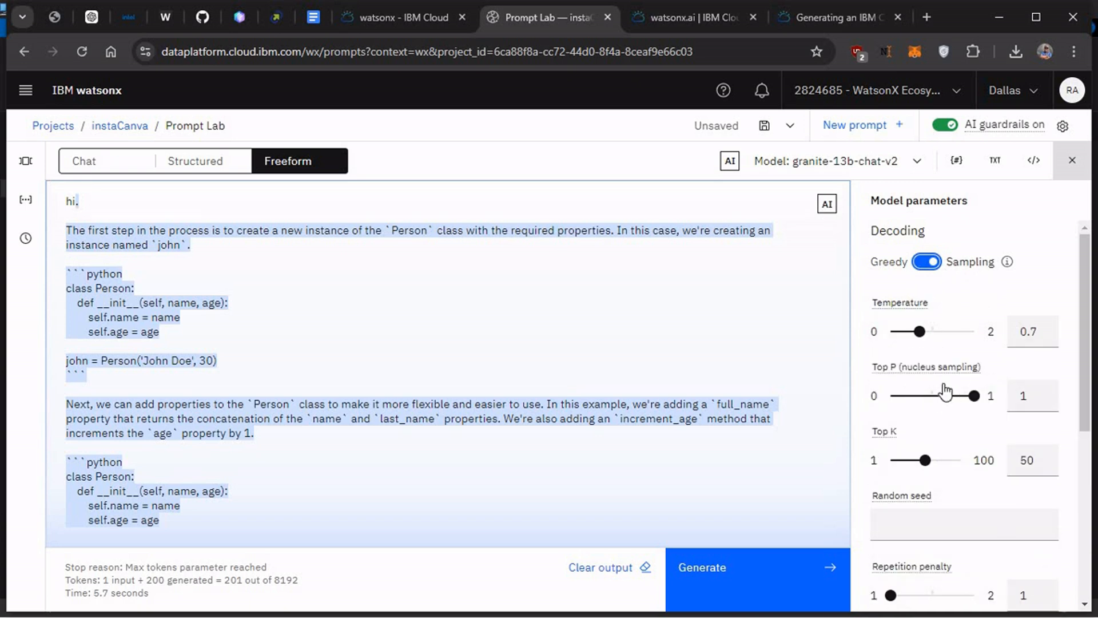
pyautogui.scroll(-3)
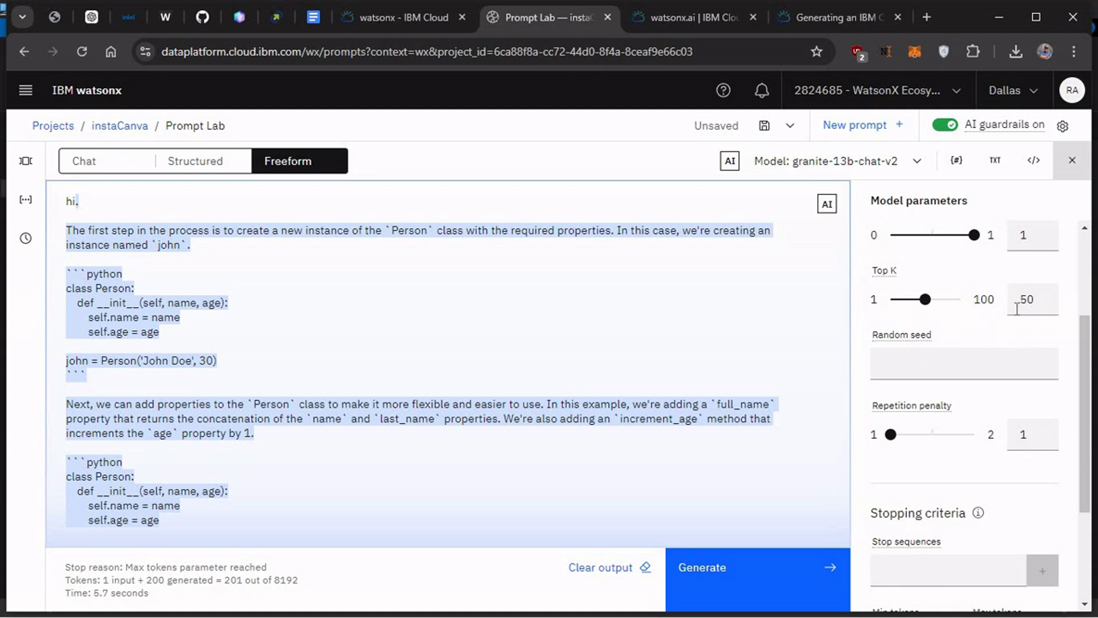
pyautogui.moveTo(928, 342)
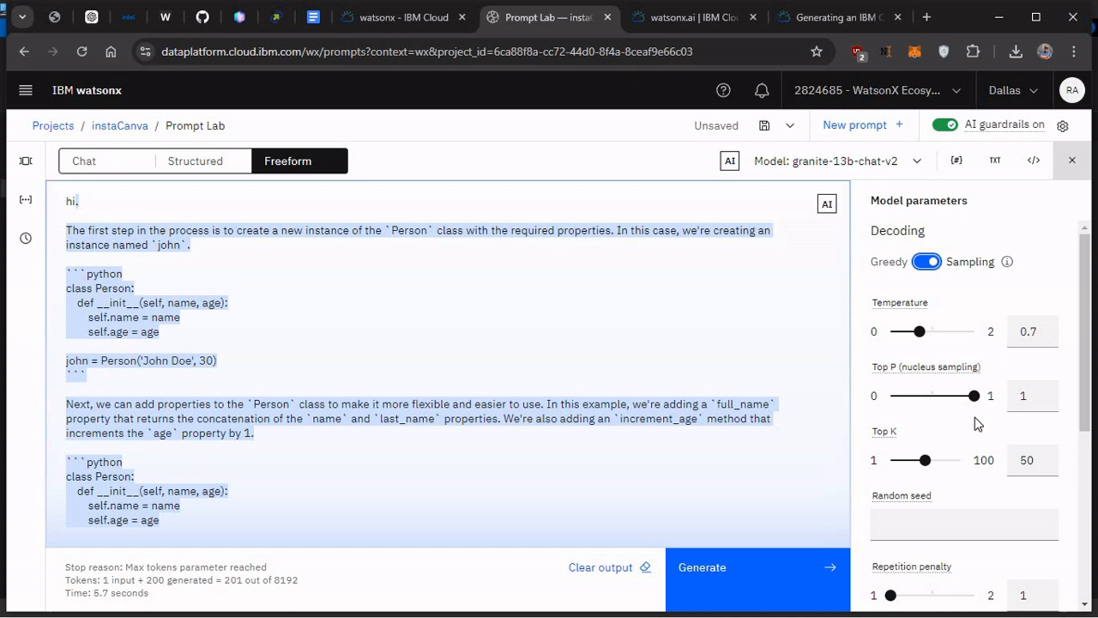
pyautogui.scroll(-3)
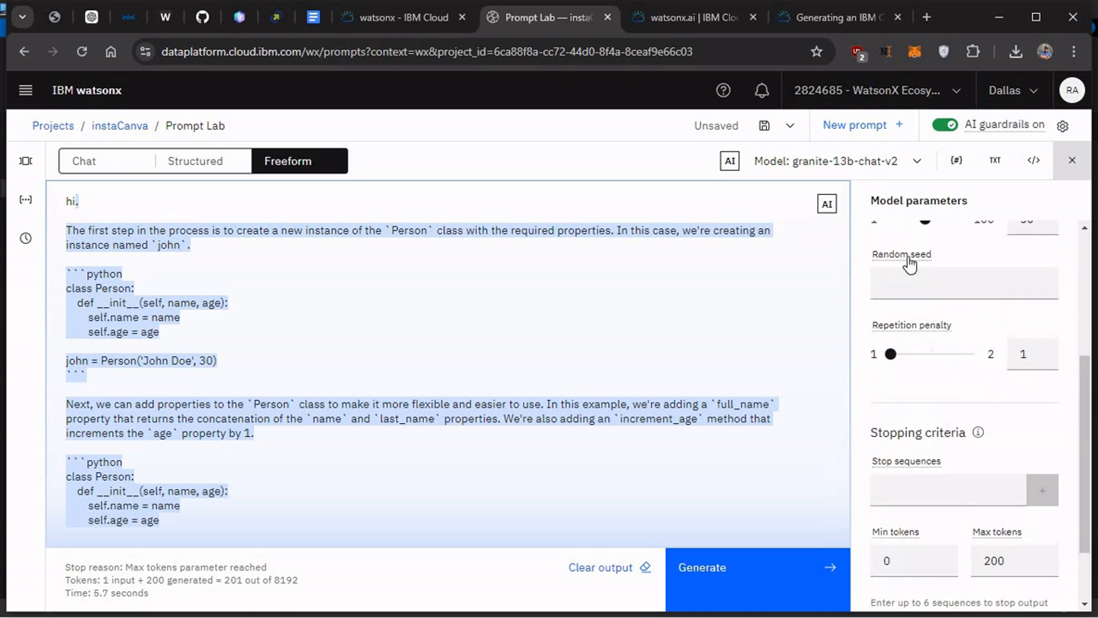
pyautogui.scroll(-3)
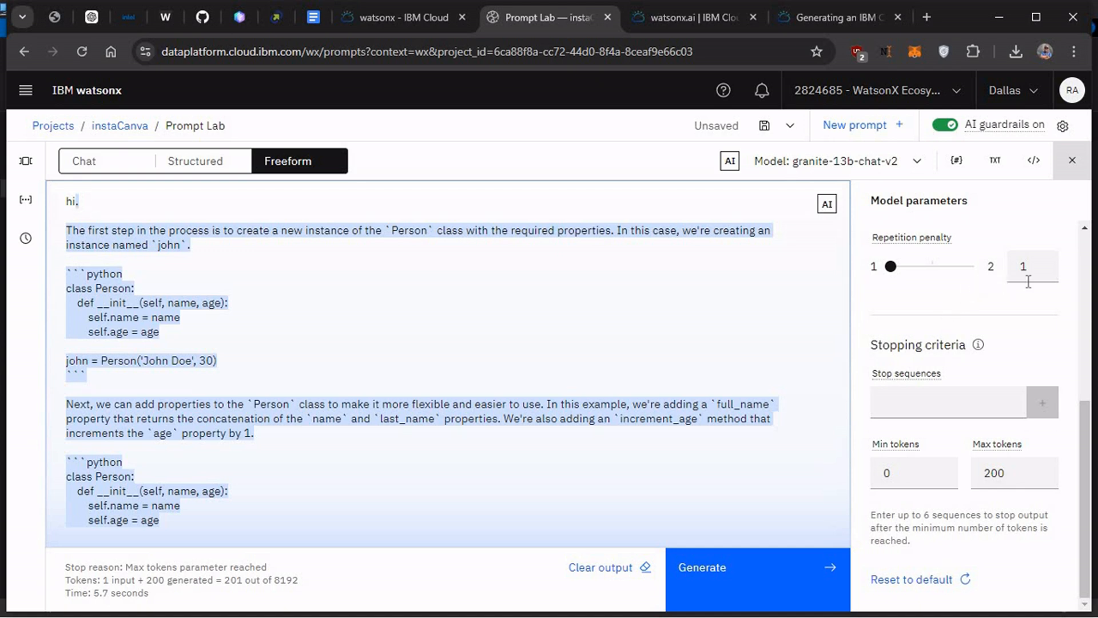
pyautogui.moveTo(941, 397)
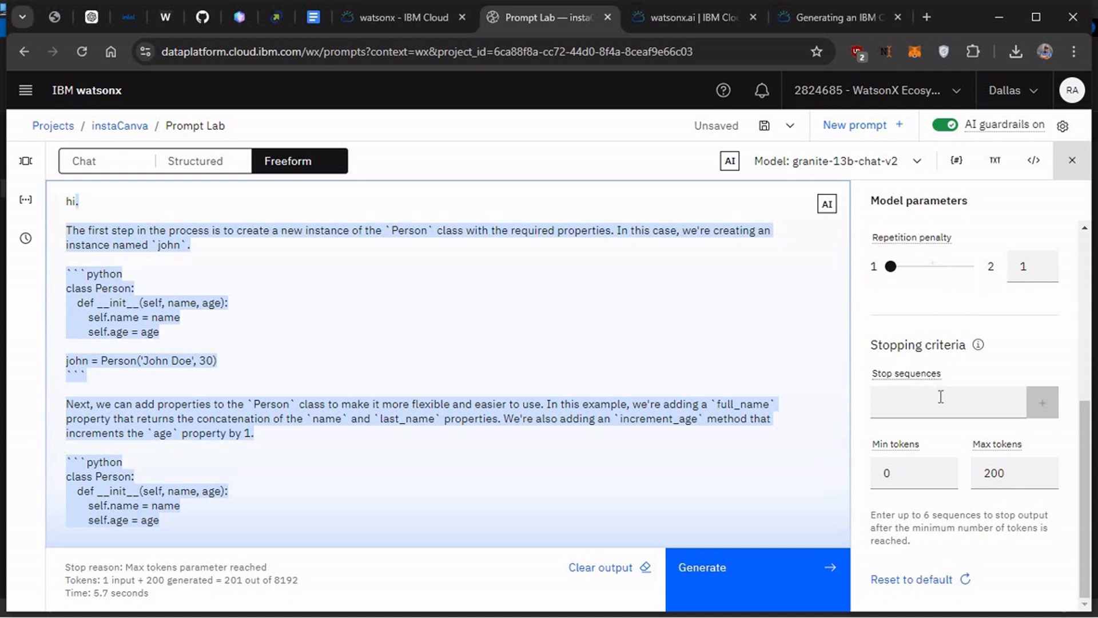
pyautogui.moveTo(922, 461)
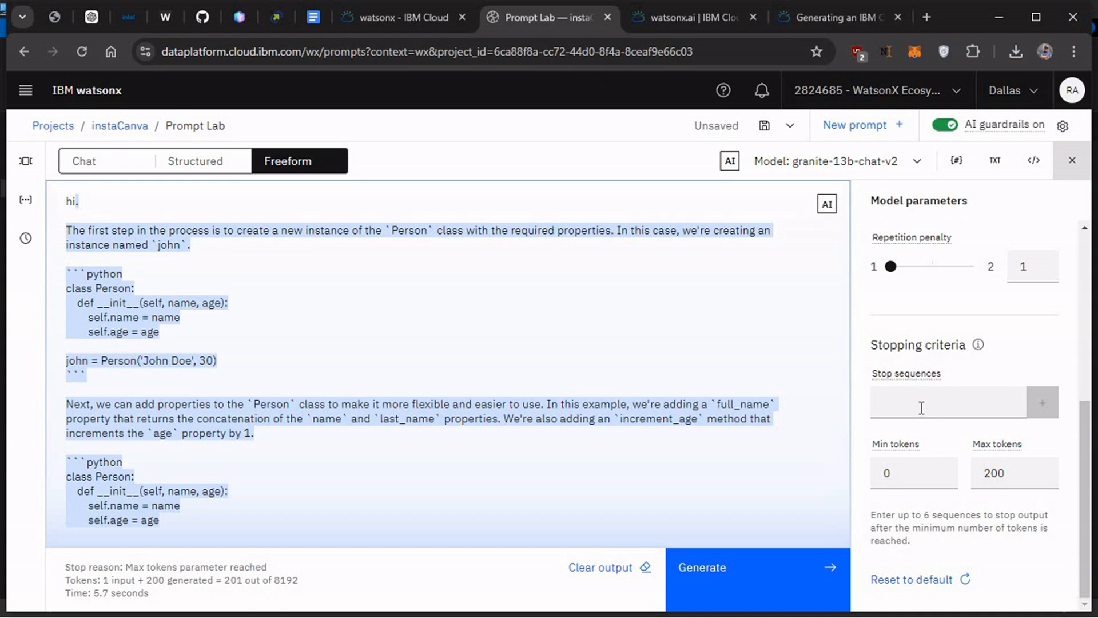
pyautogui.moveTo(973, 415)
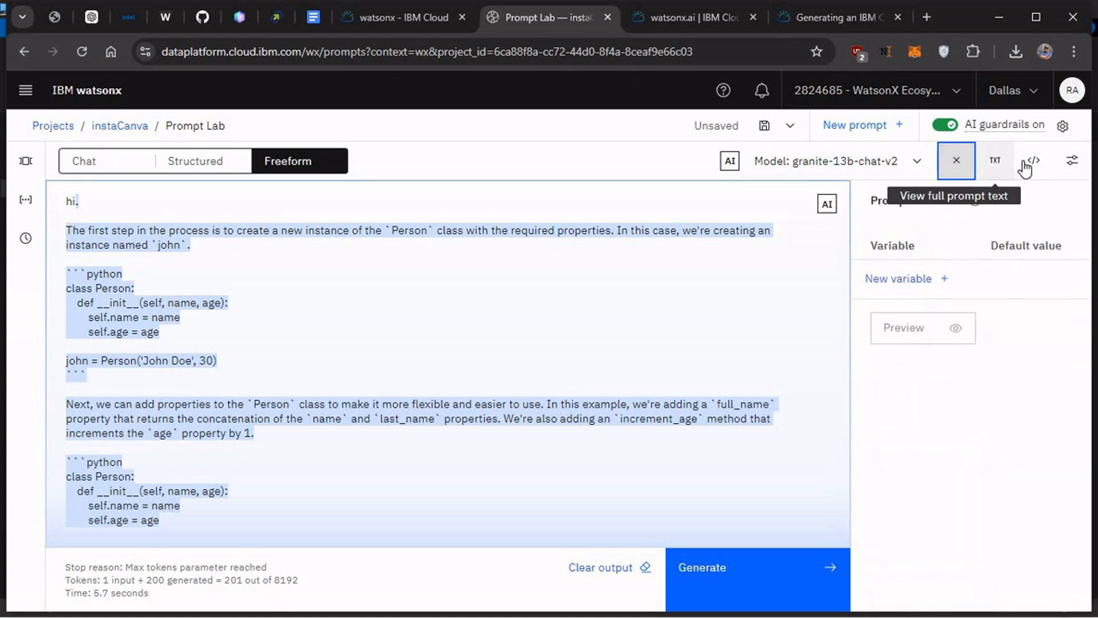
# - Show the prompt's Python code with sampling settings, then switch to the api.py script in Atom
pyautogui.click(1033, 160)
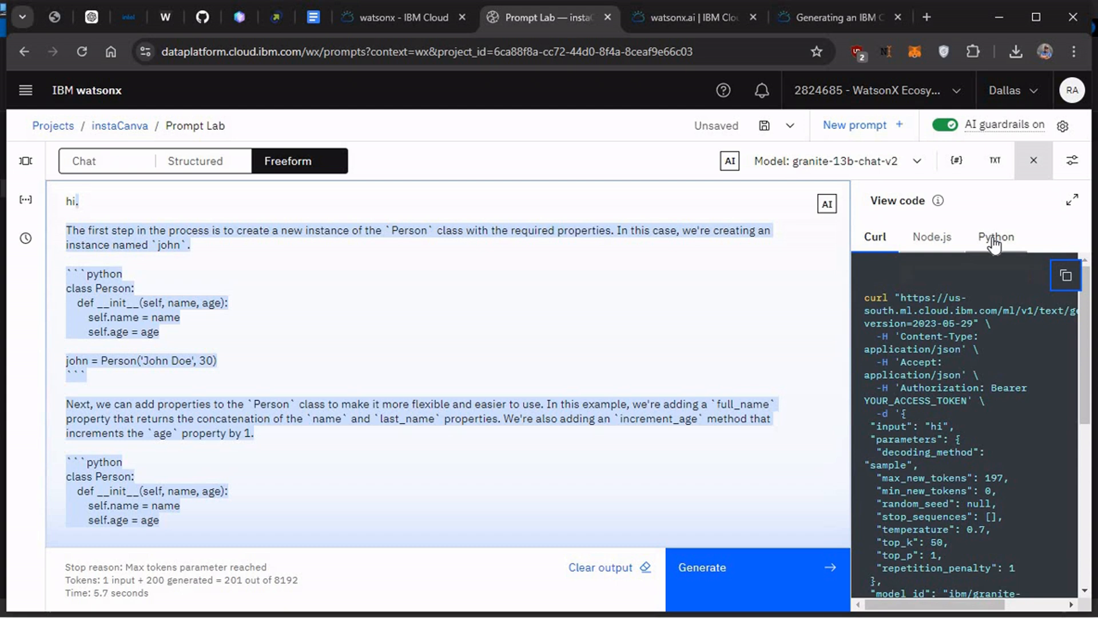
pyautogui.click(995, 236)
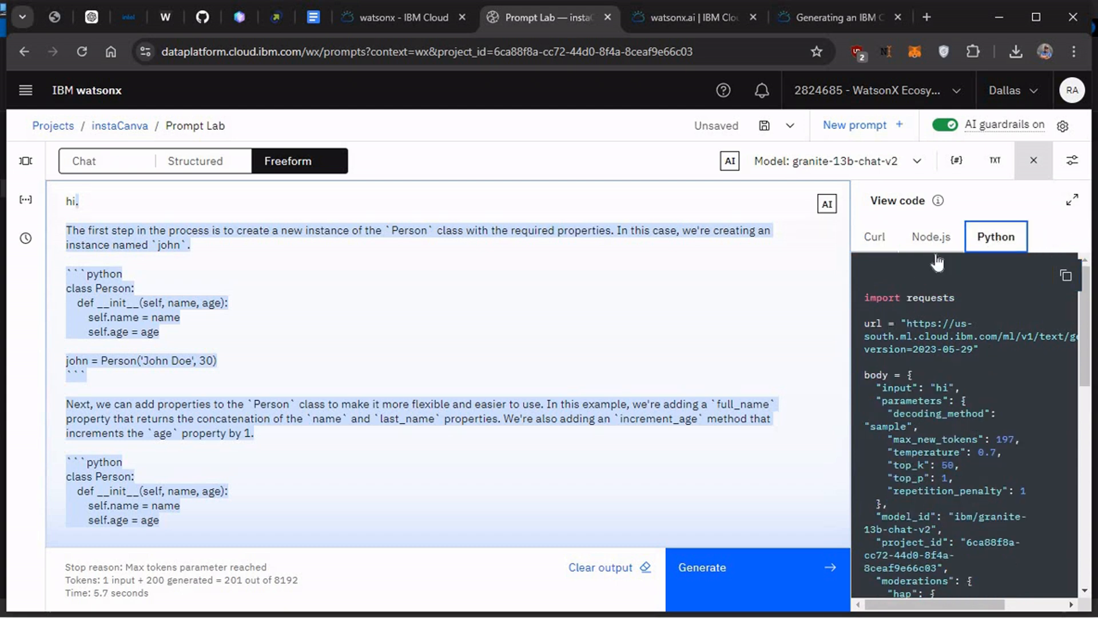
pyautogui.click(1071, 16)
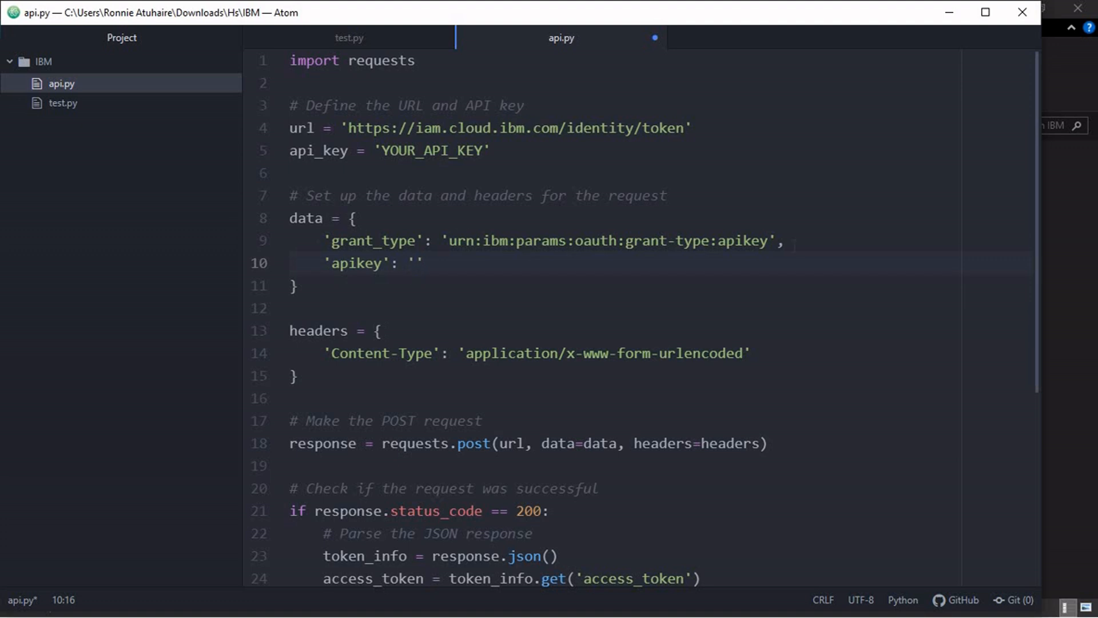
# - Place the cursor in api.py's empty apikey quotes and scroll through the token-printing code
pyautogui.click(416, 263)
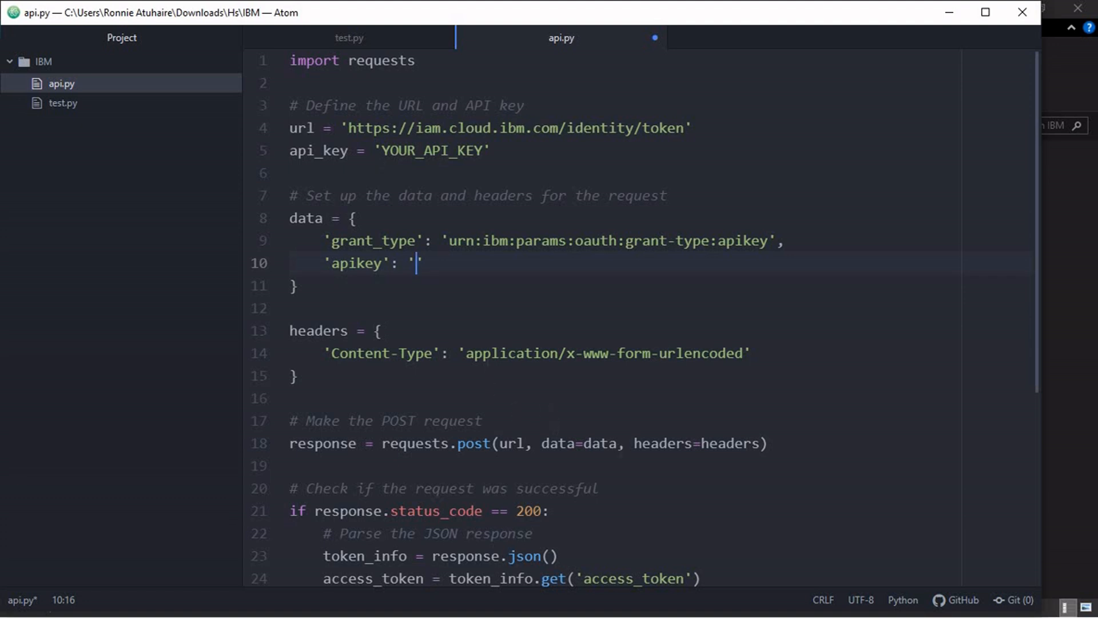
pyautogui.scroll(-3)
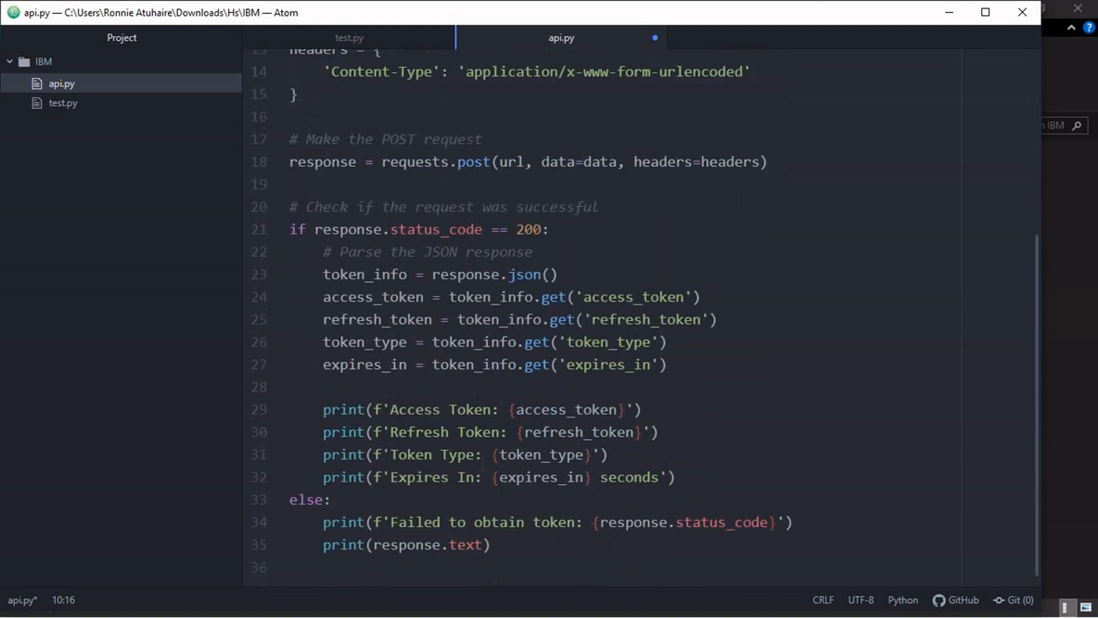
pyautogui.scroll(3)
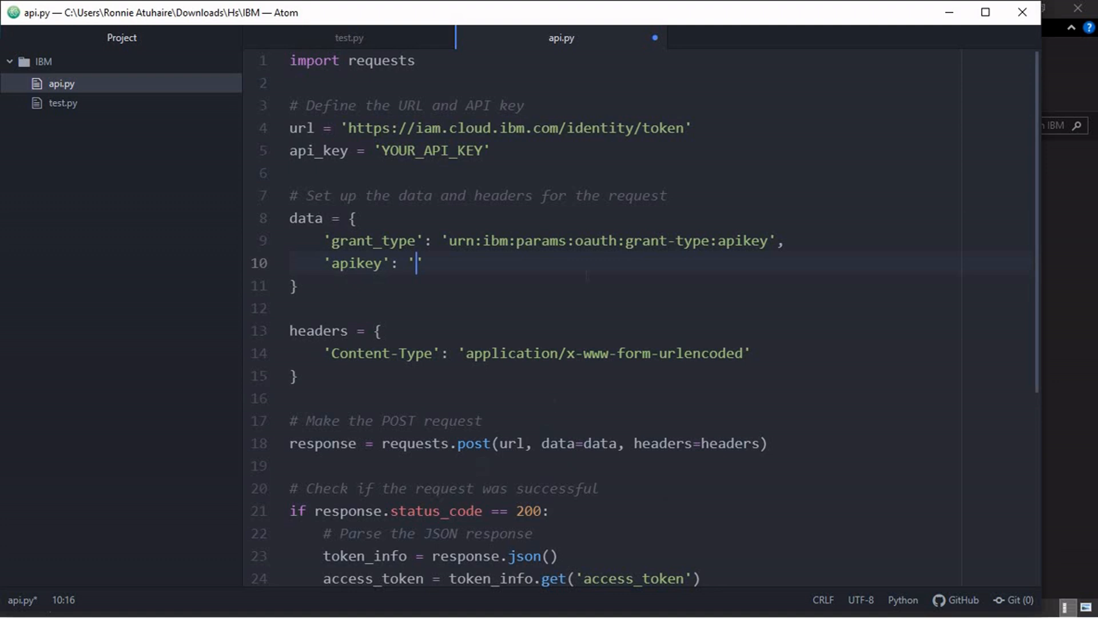